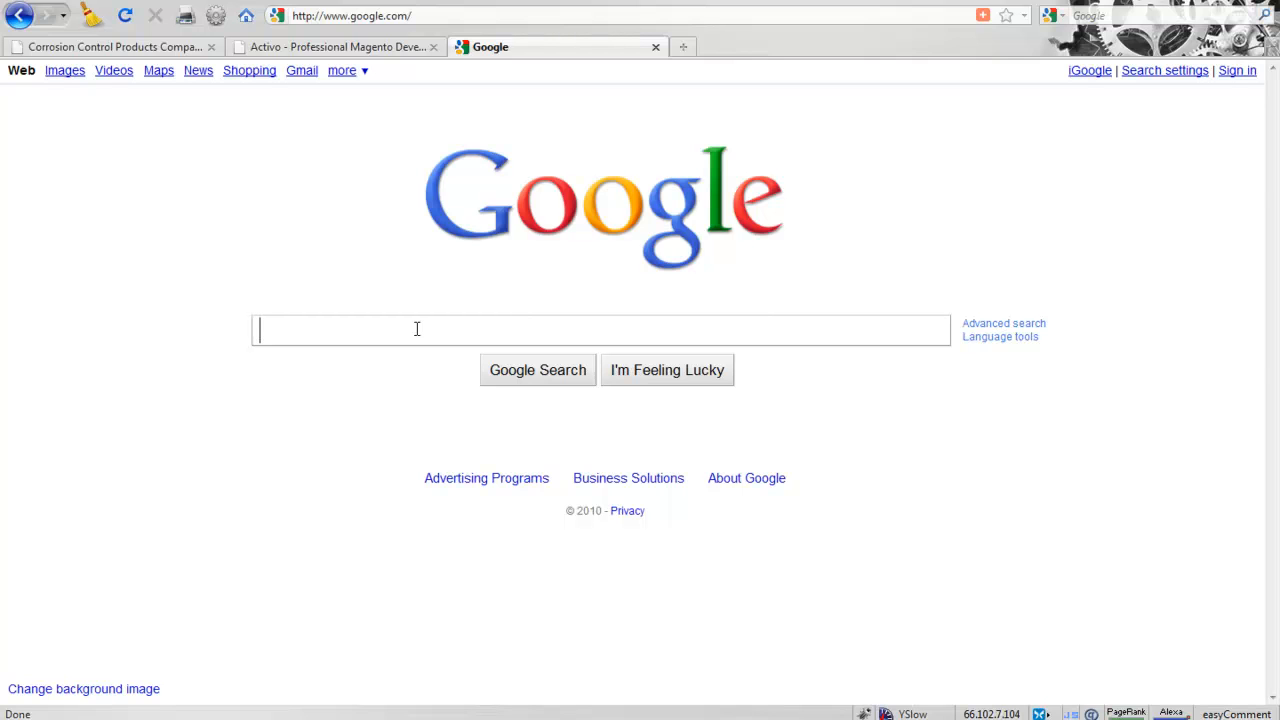
Run a Google search for 'firefox senseo'.
type("firefox")
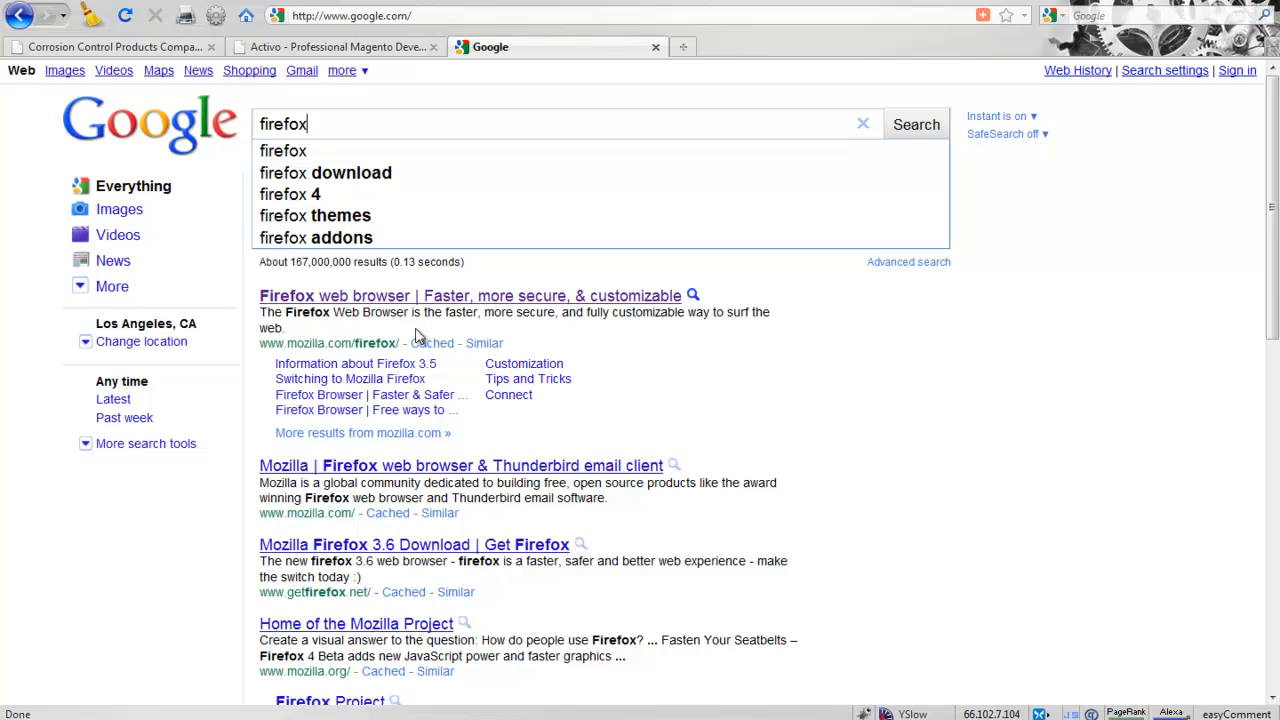
type("senseo")
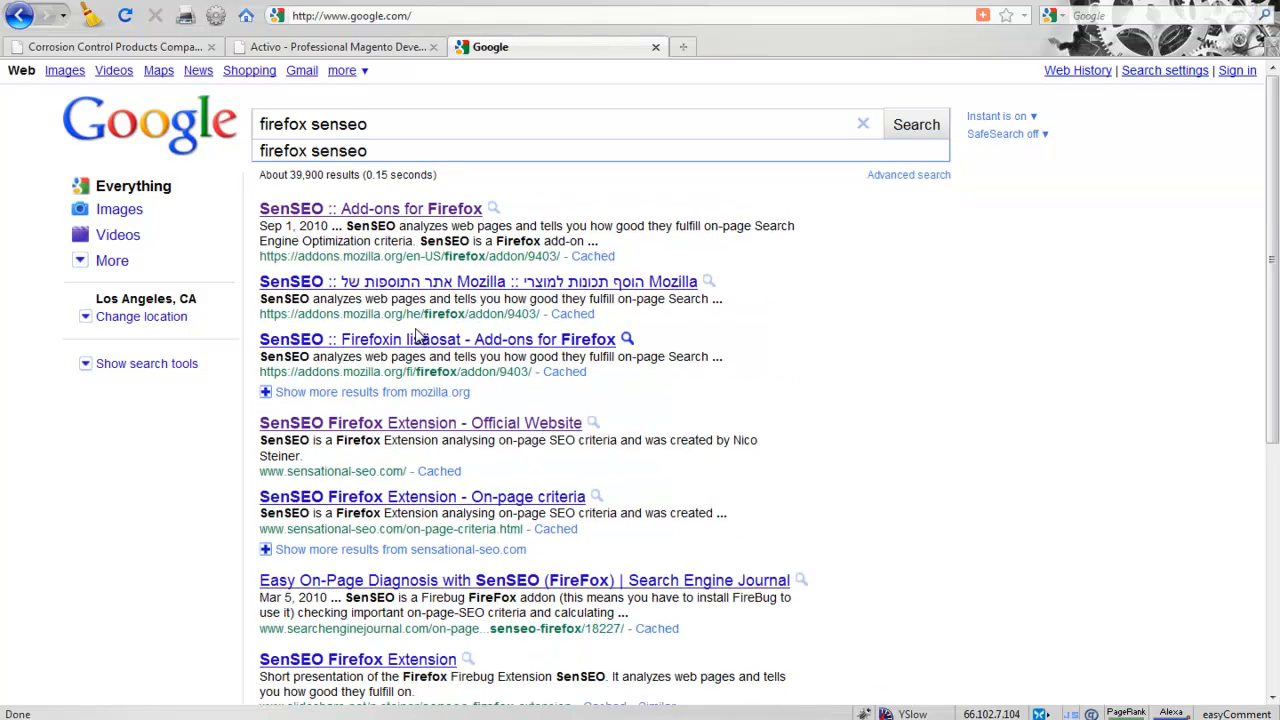
left_click(915, 124)
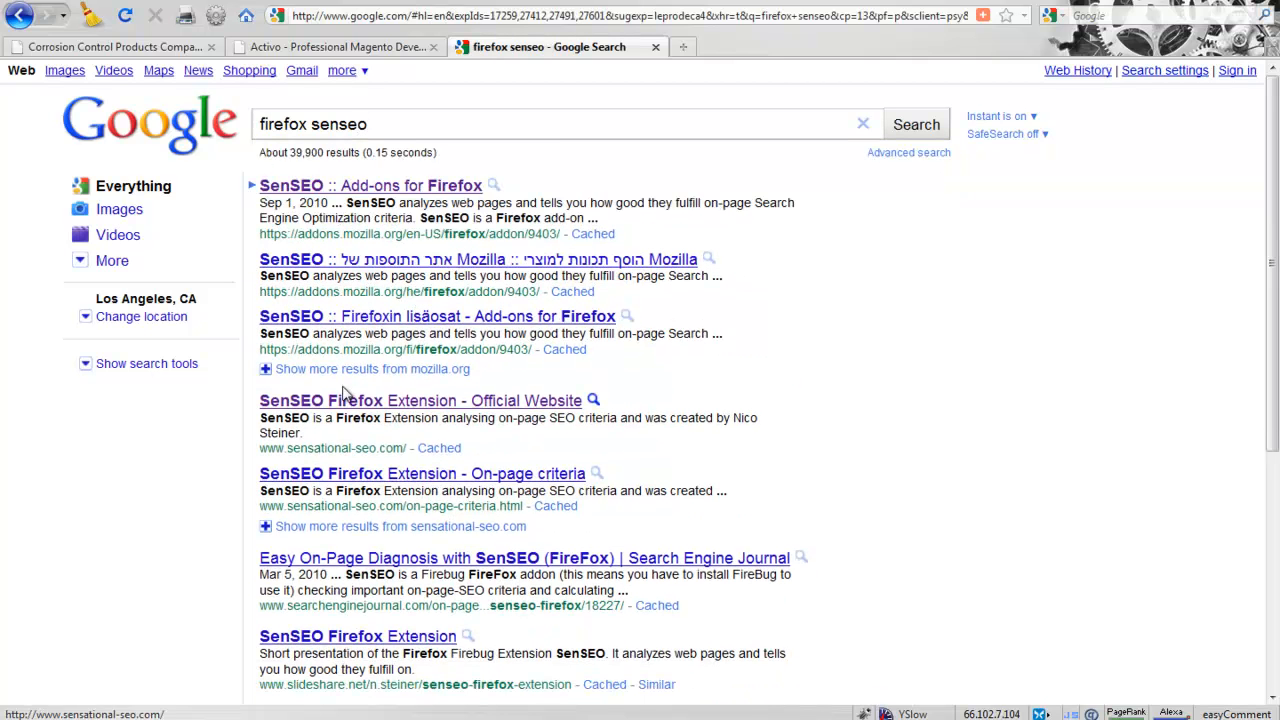
Open the 'SenSEO :: Add-ons for Firefox' result and confirm installing SenSEO 1.4.3.
left_click(369, 185)
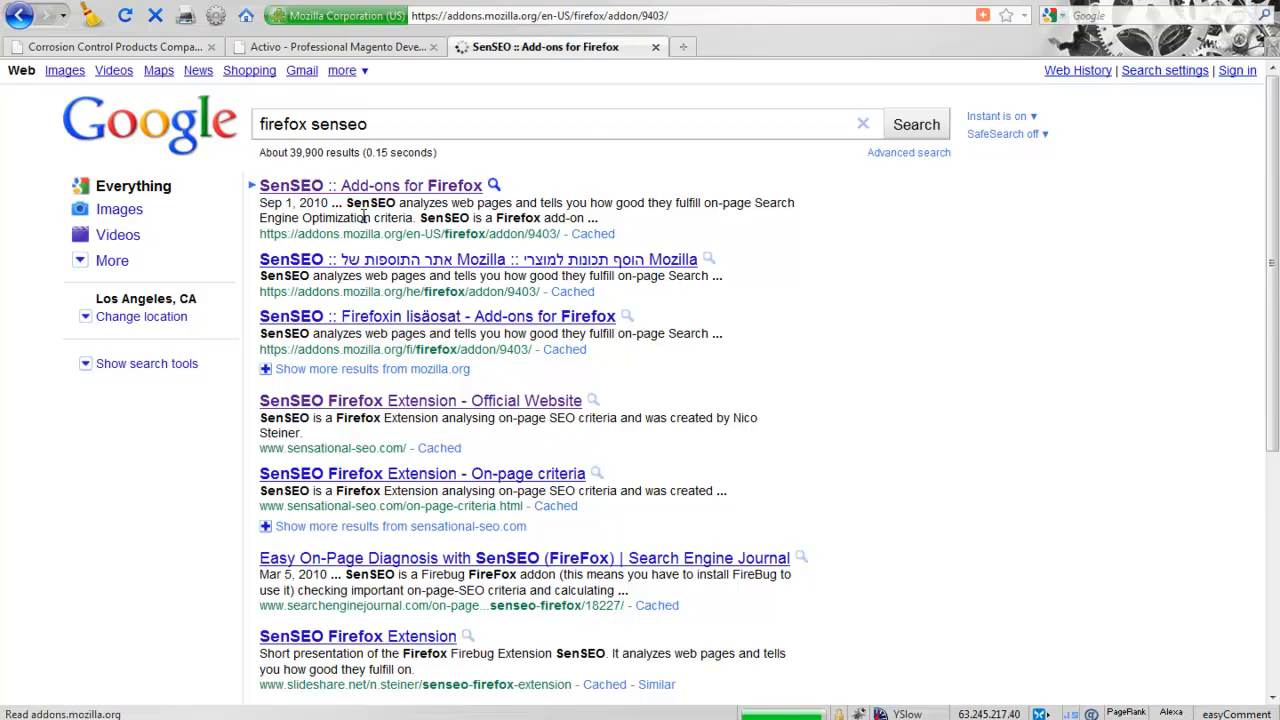
left_click(369, 185)
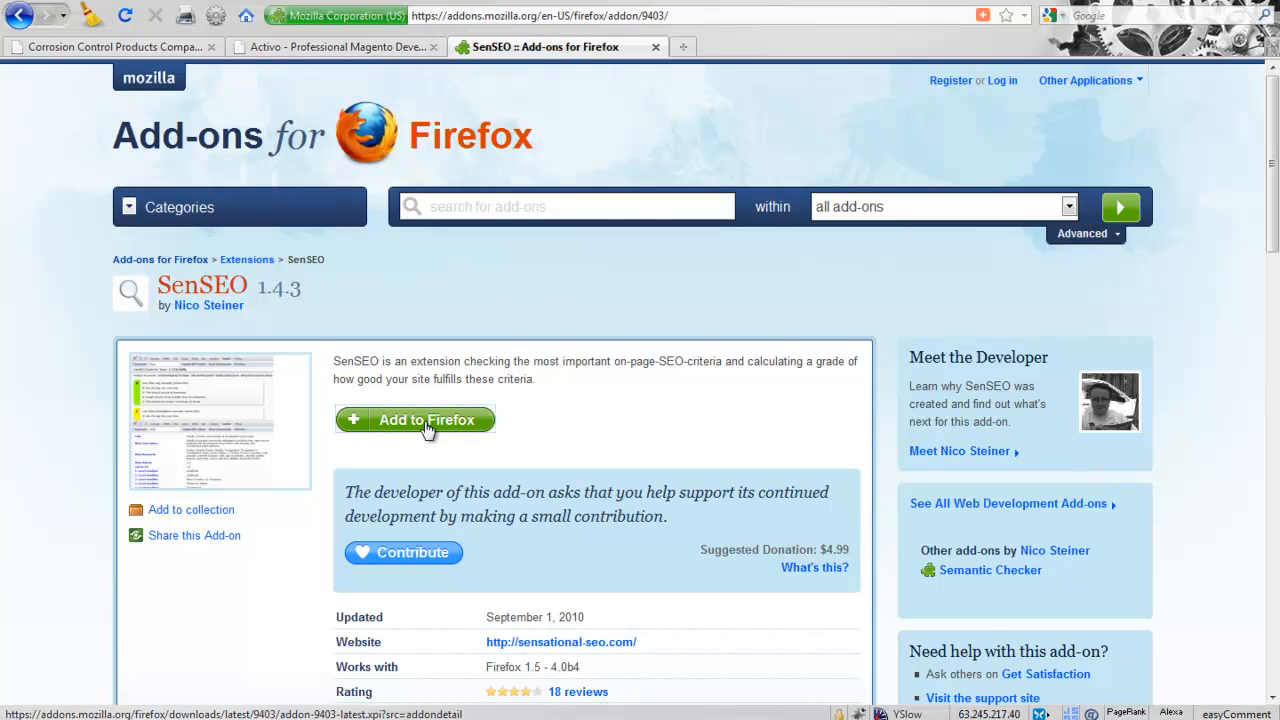
left_click(425, 419)
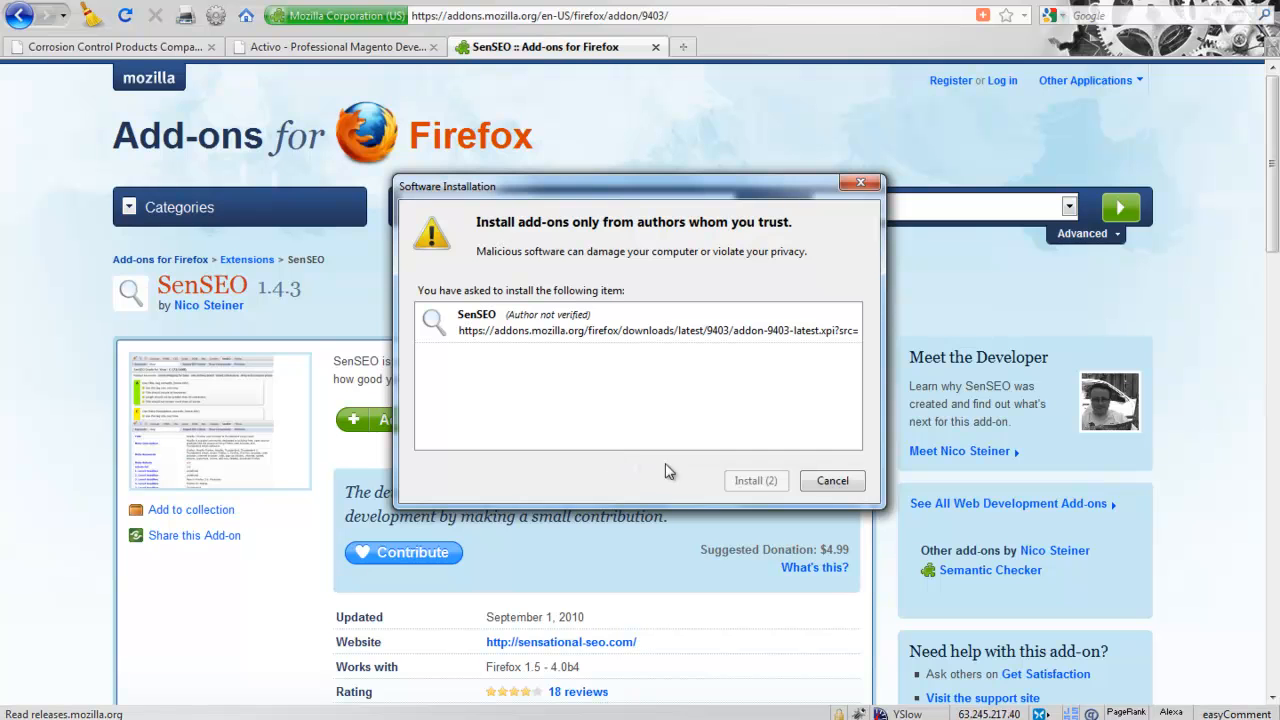
left_click(831, 480)
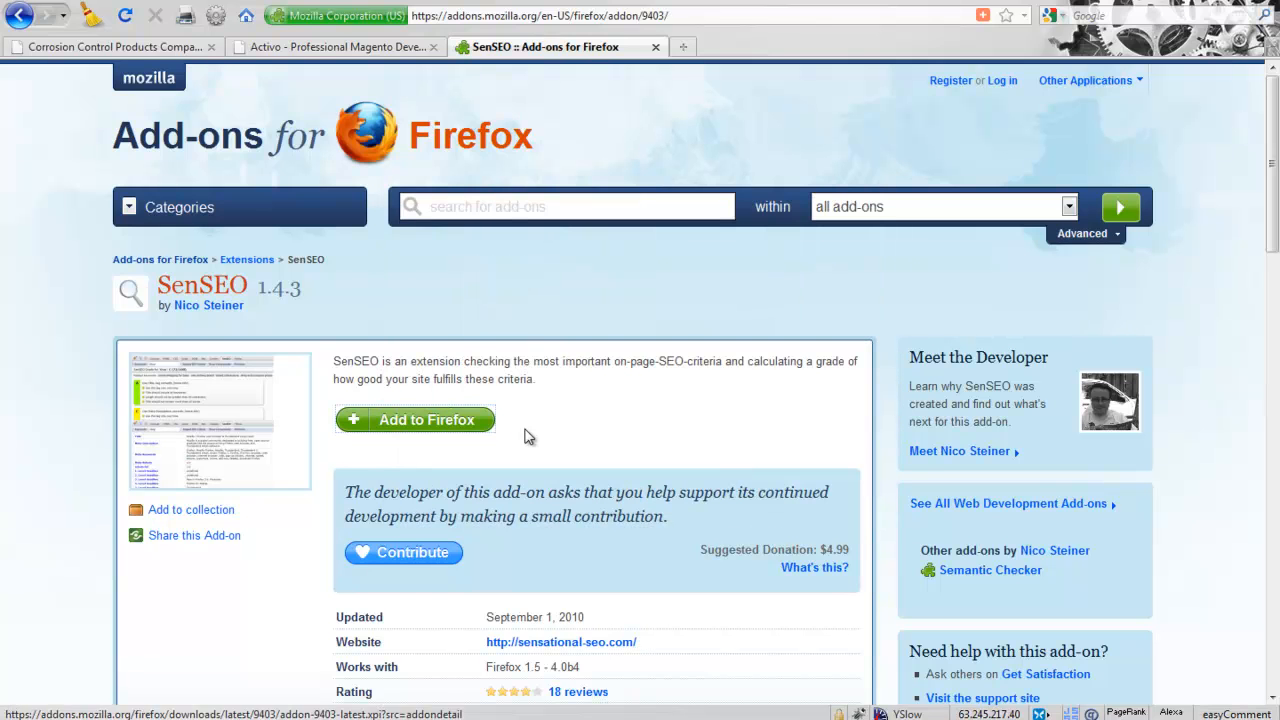
left_click(414, 419)
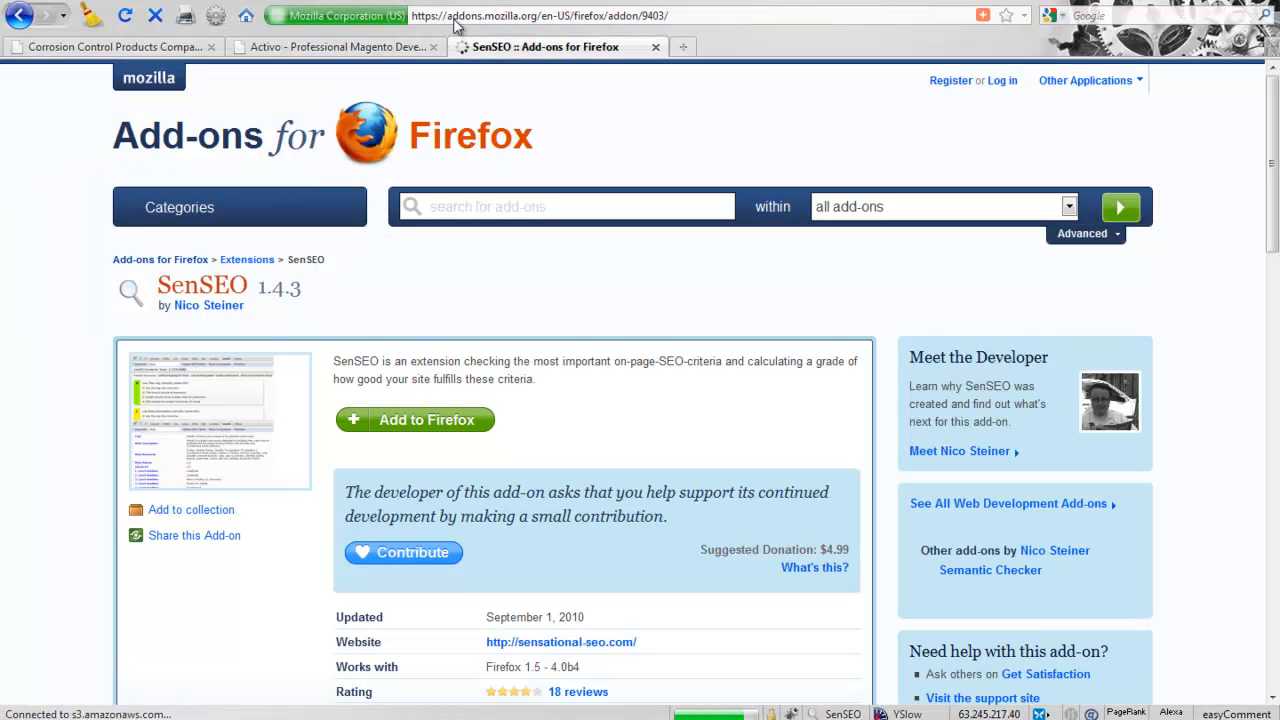
Restart Firefox and switch to the Corrosion Control Products Company tab.
left_click(655, 47)
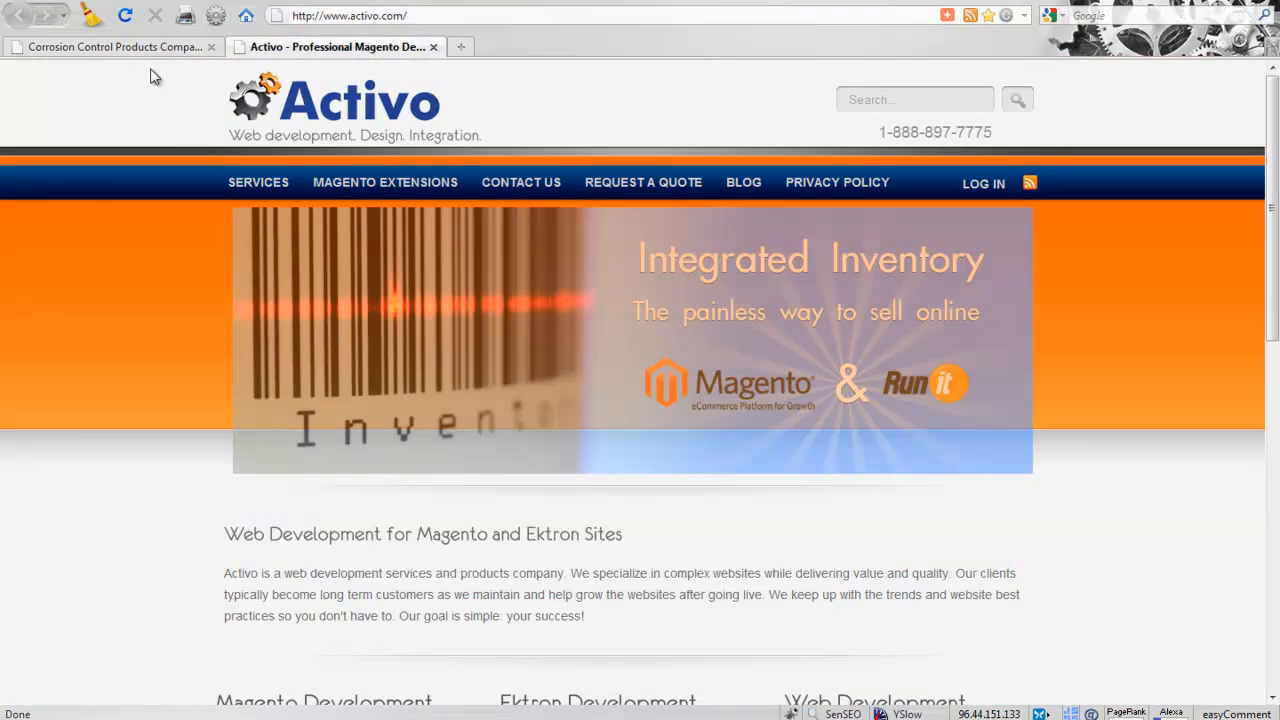
left_click(113, 46)
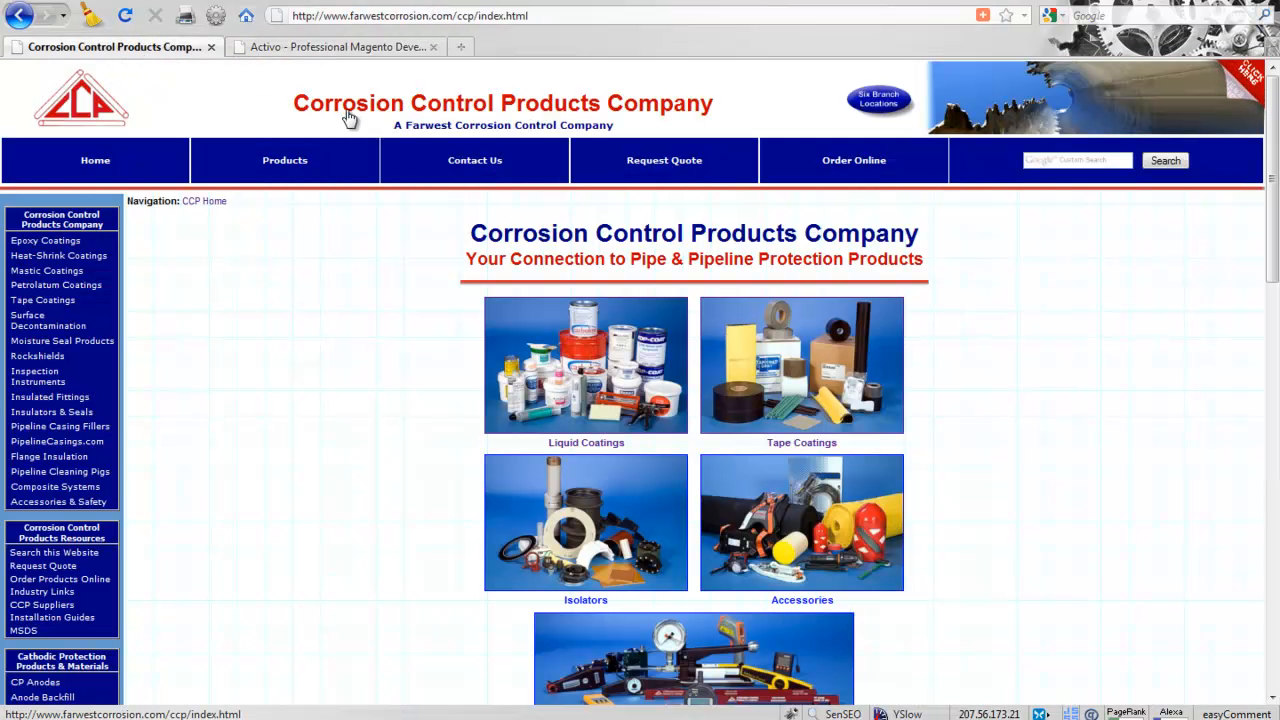
mouse_move(293, 316)
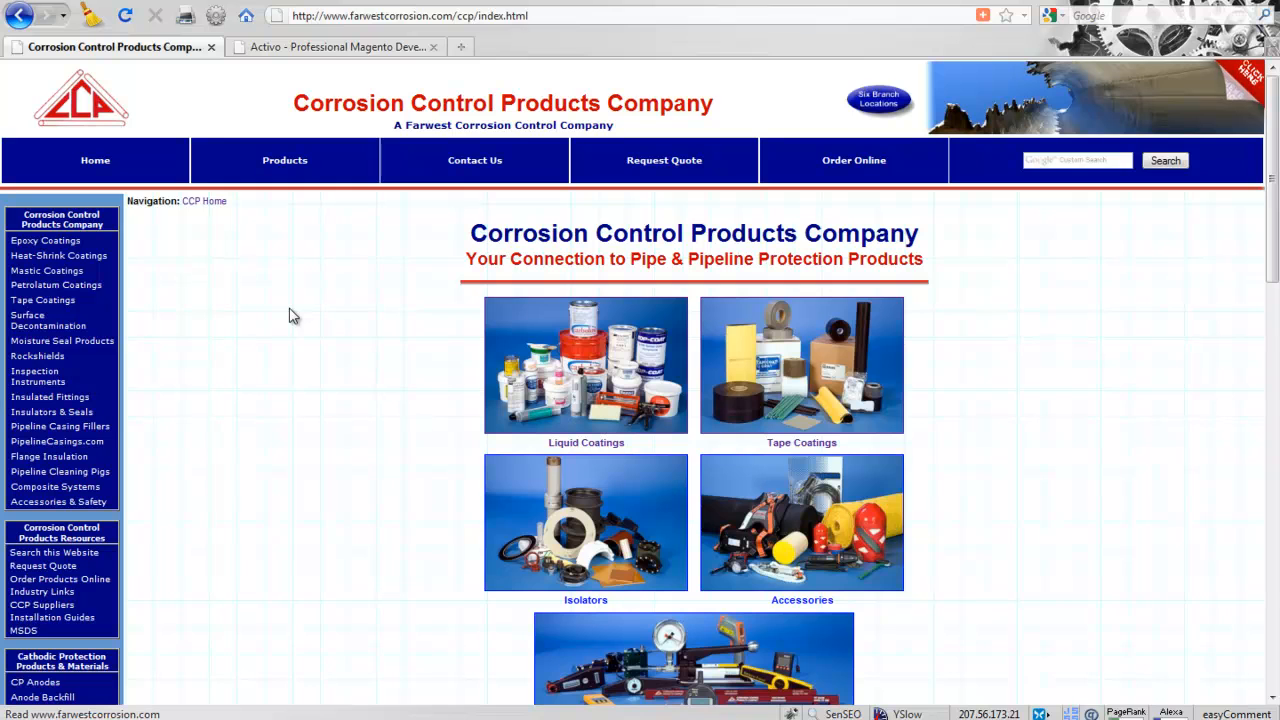
mouse_move(300, 310)
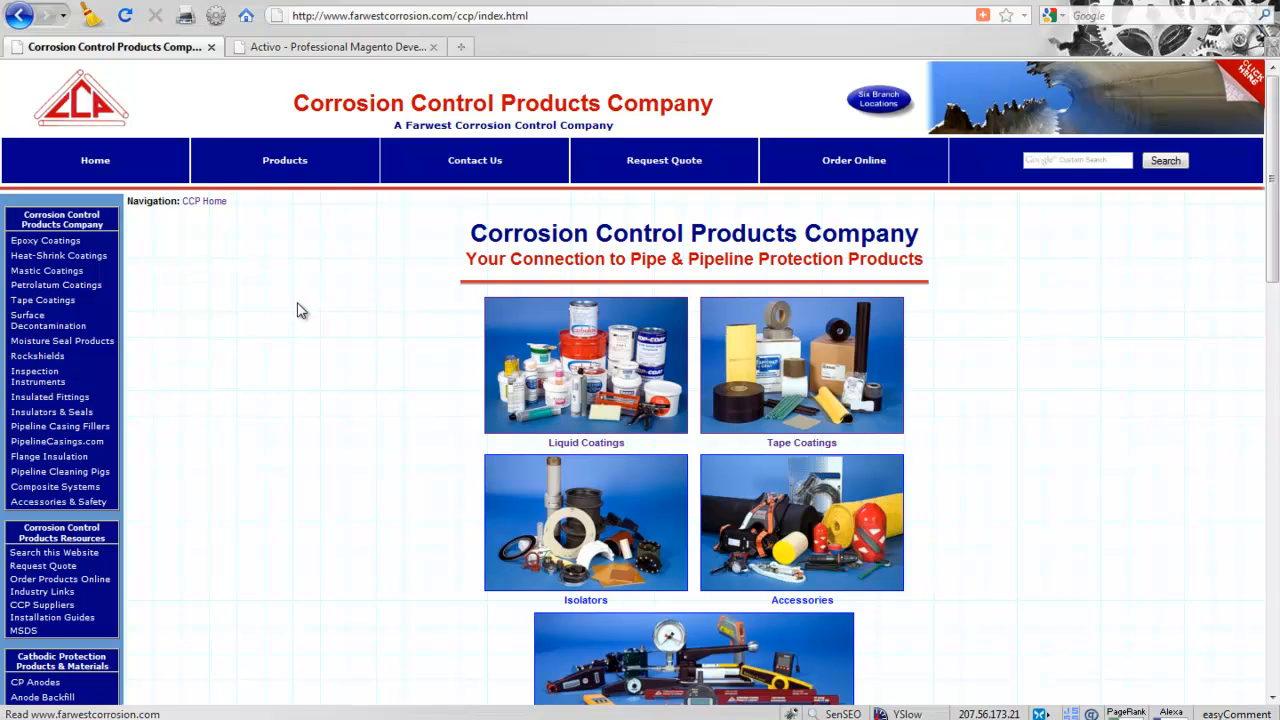
mouse_move(303, 118)
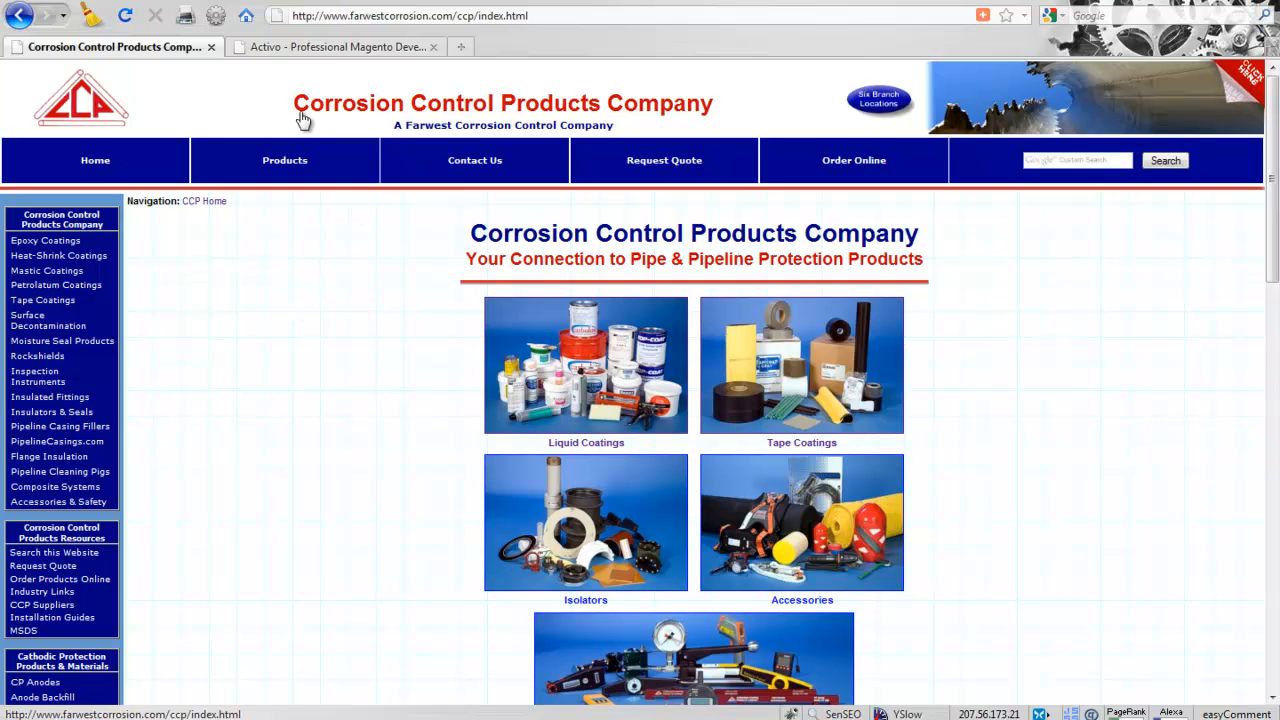
mouse_move(370, 277)
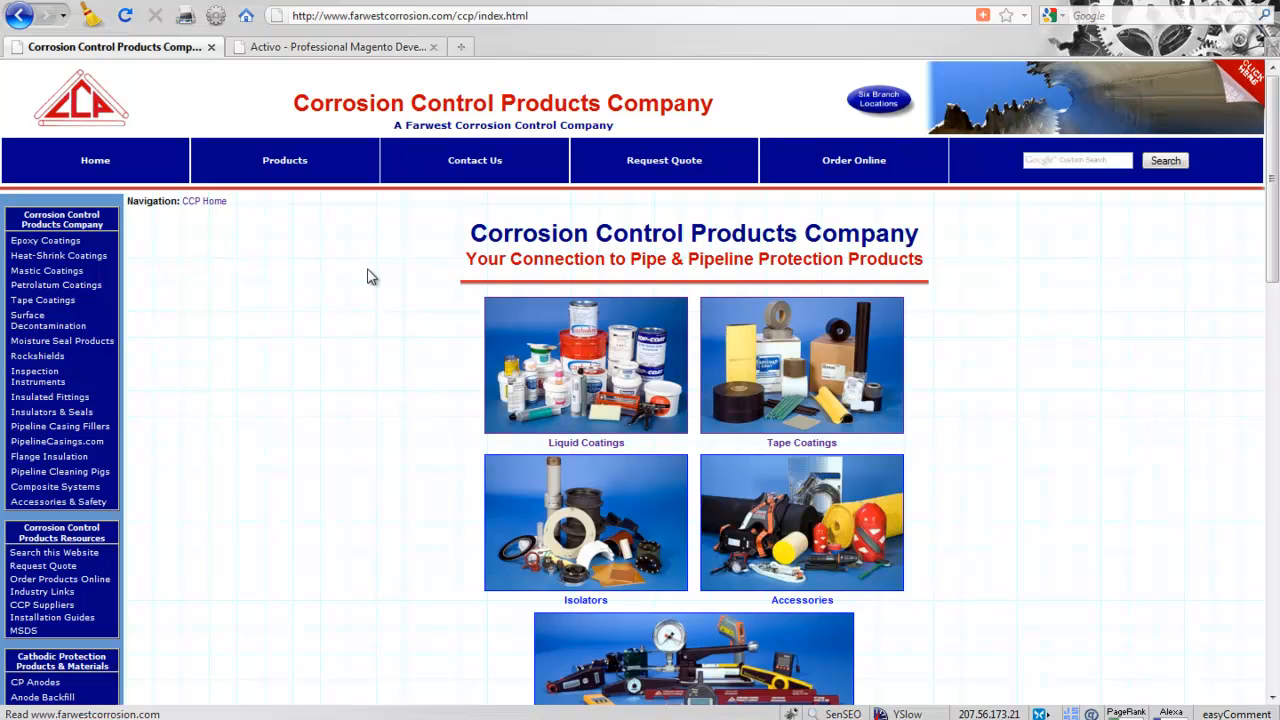
mouse_move(368, 298)
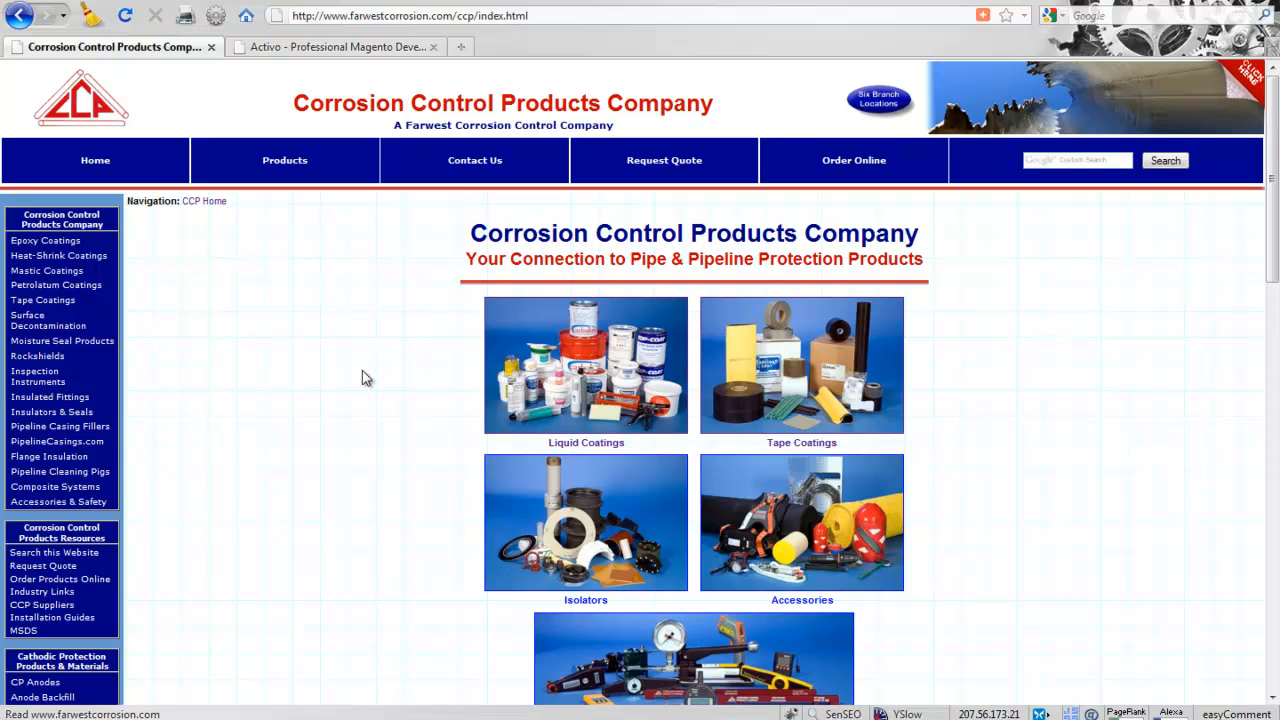
mouse_move(305, 120)
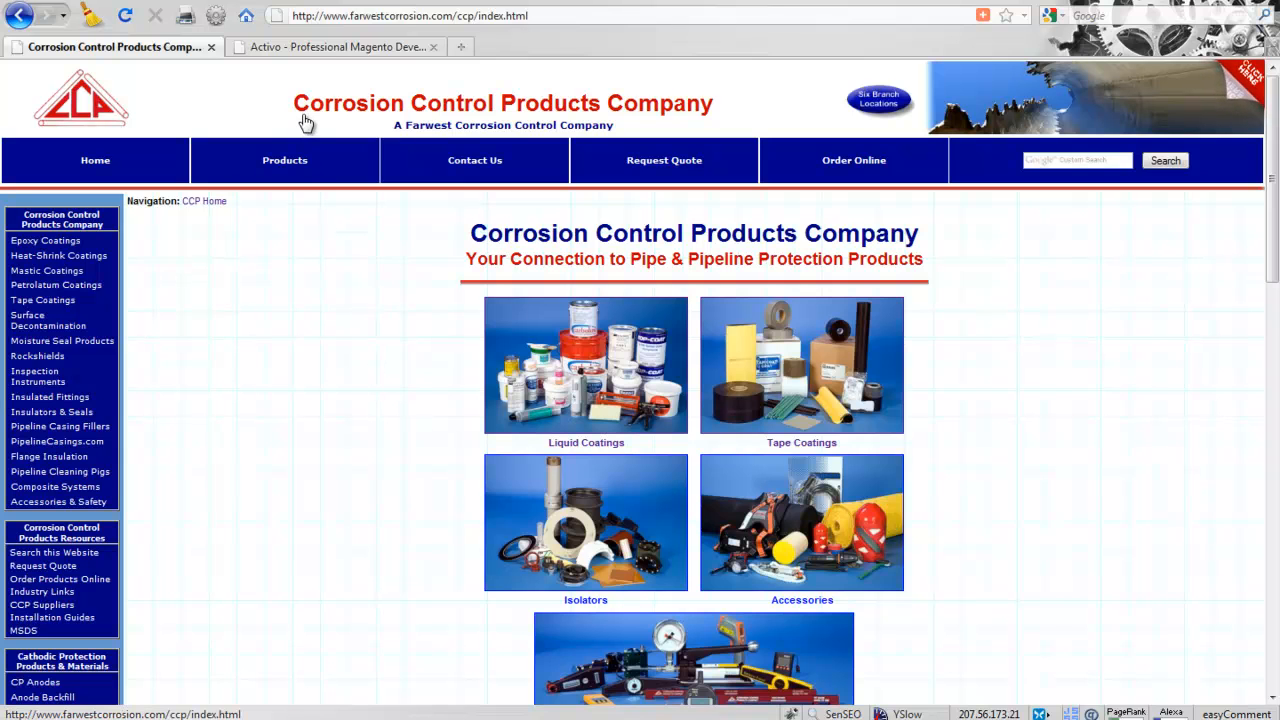
mouse_move(500, 127)
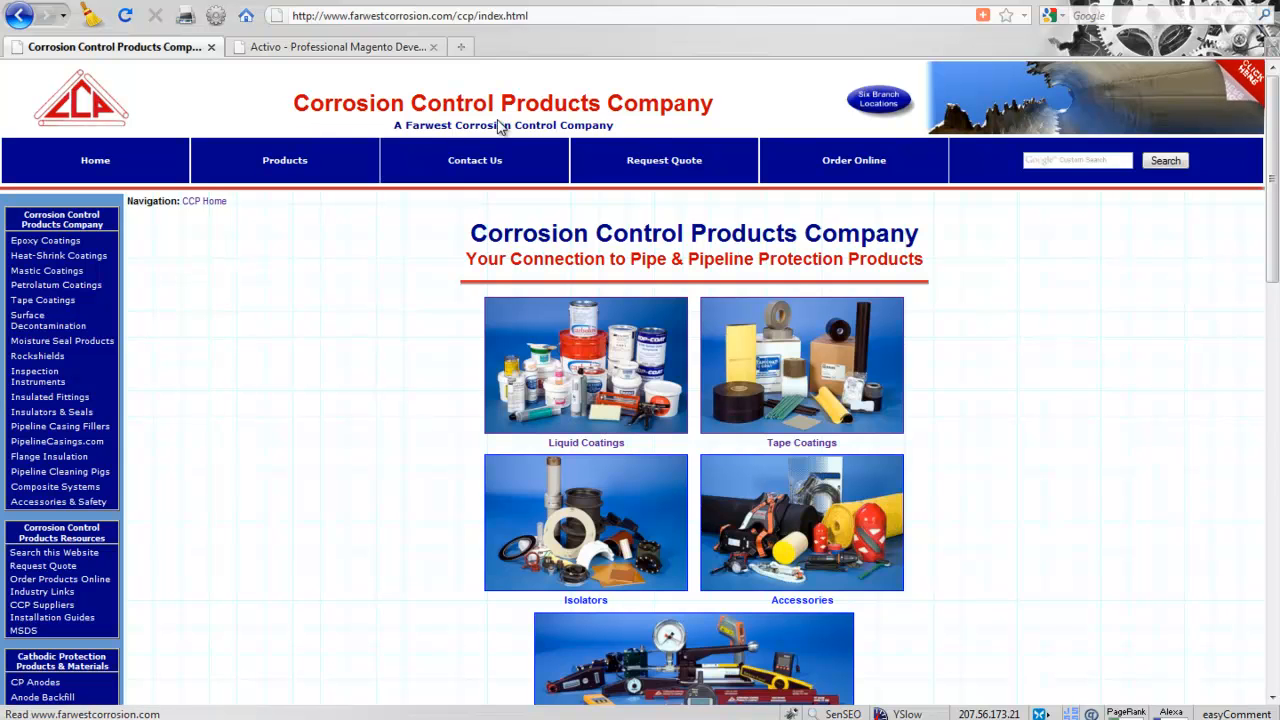
mouse_move(318, 130)
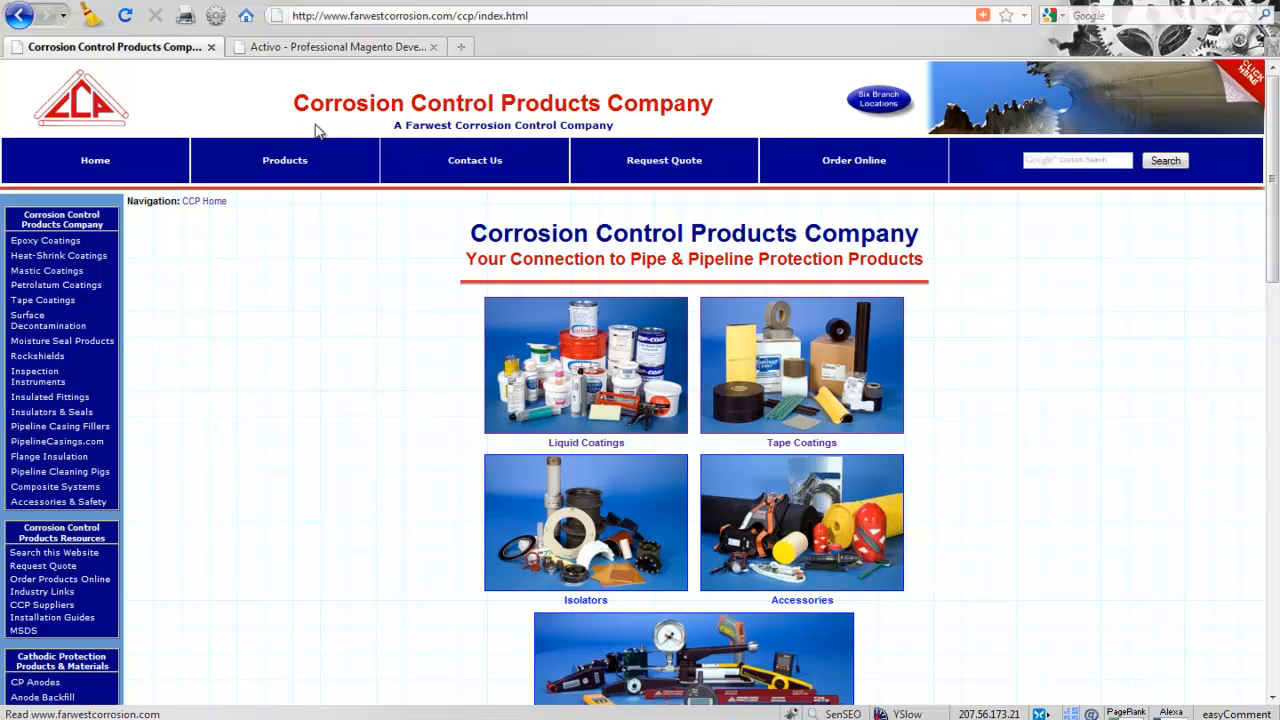
mouse_move(399, 124)
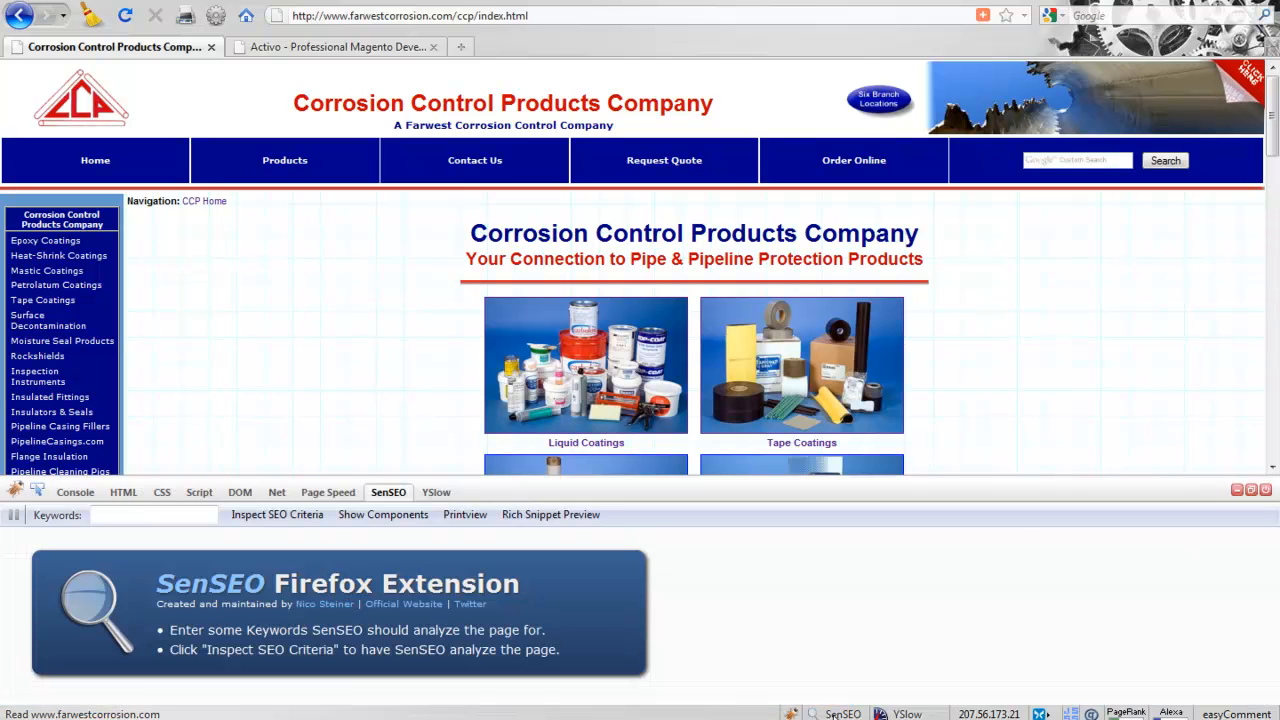
Enter 'corrosion control' in the SenSEO Keywords box.
left_click(150, 515)
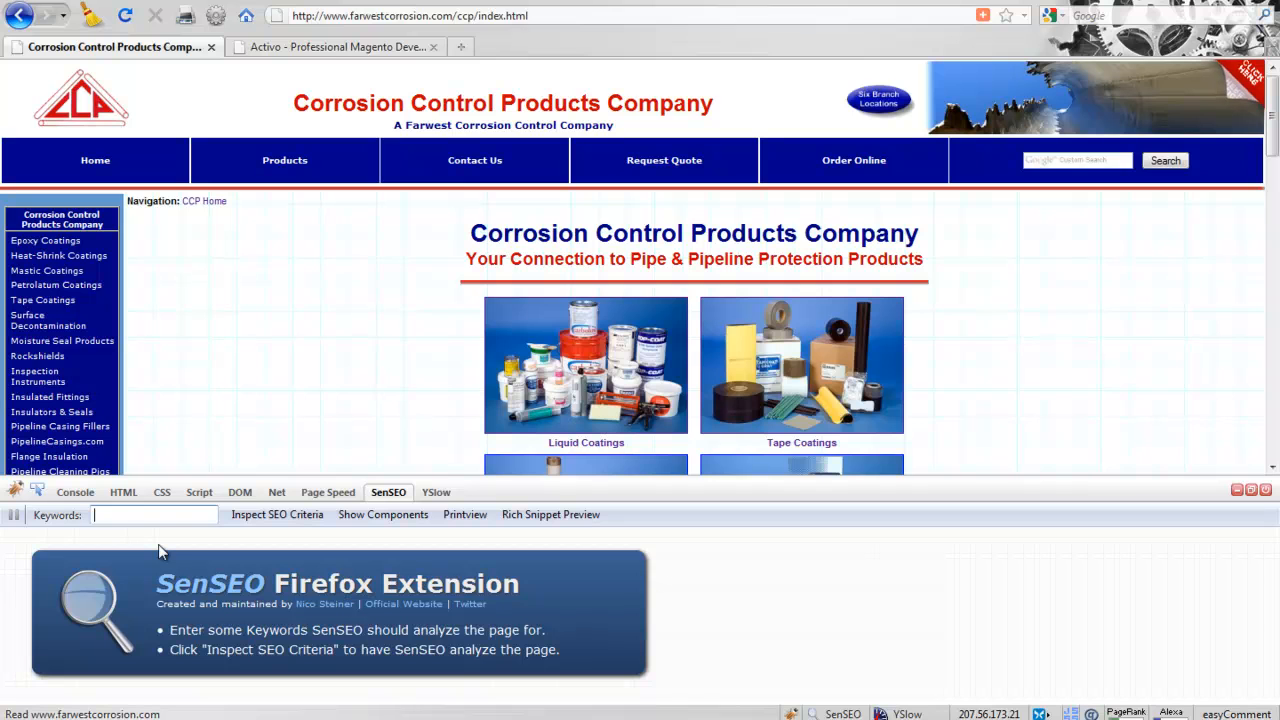
type("corrosion control")
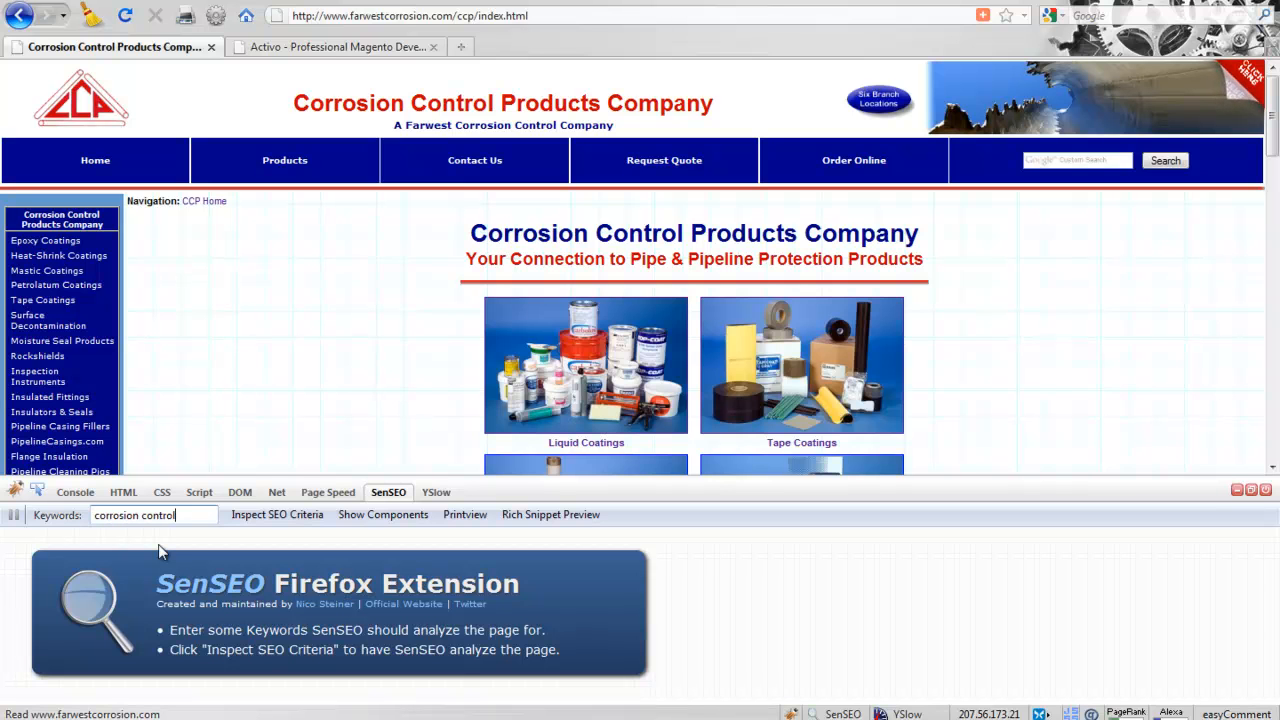
mouse_move(277, 514)
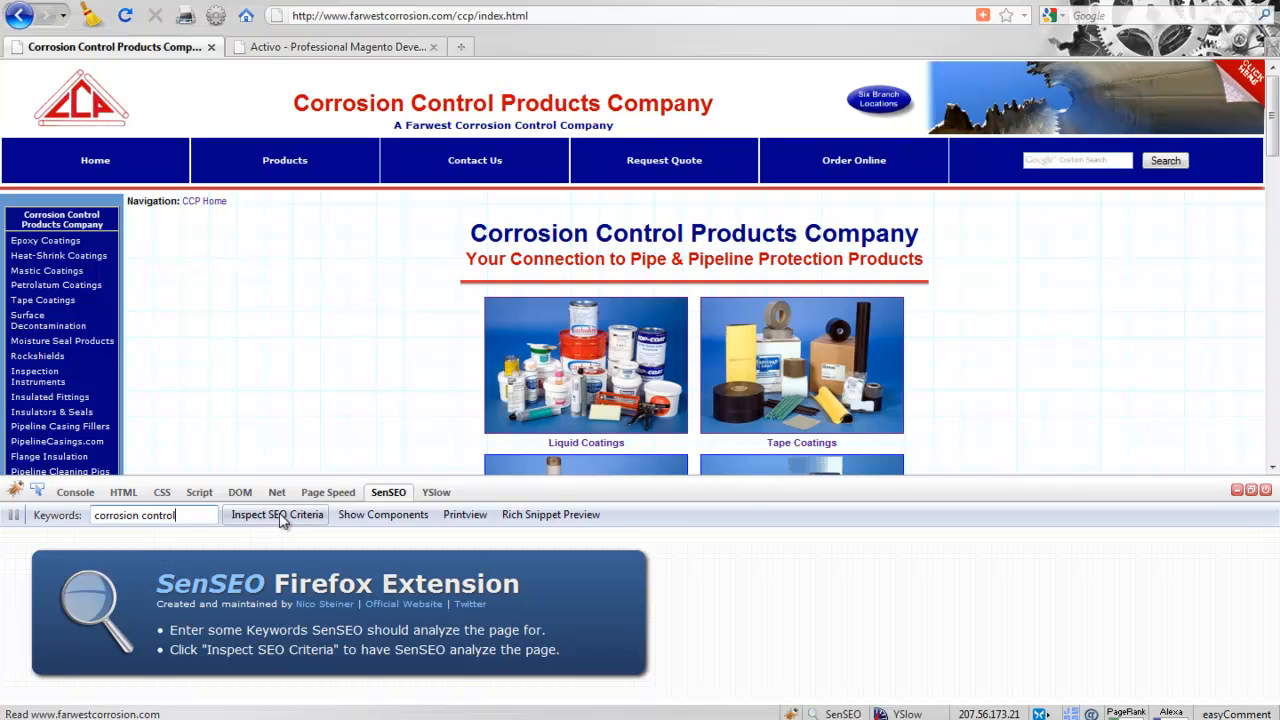
left_click(277, 514)
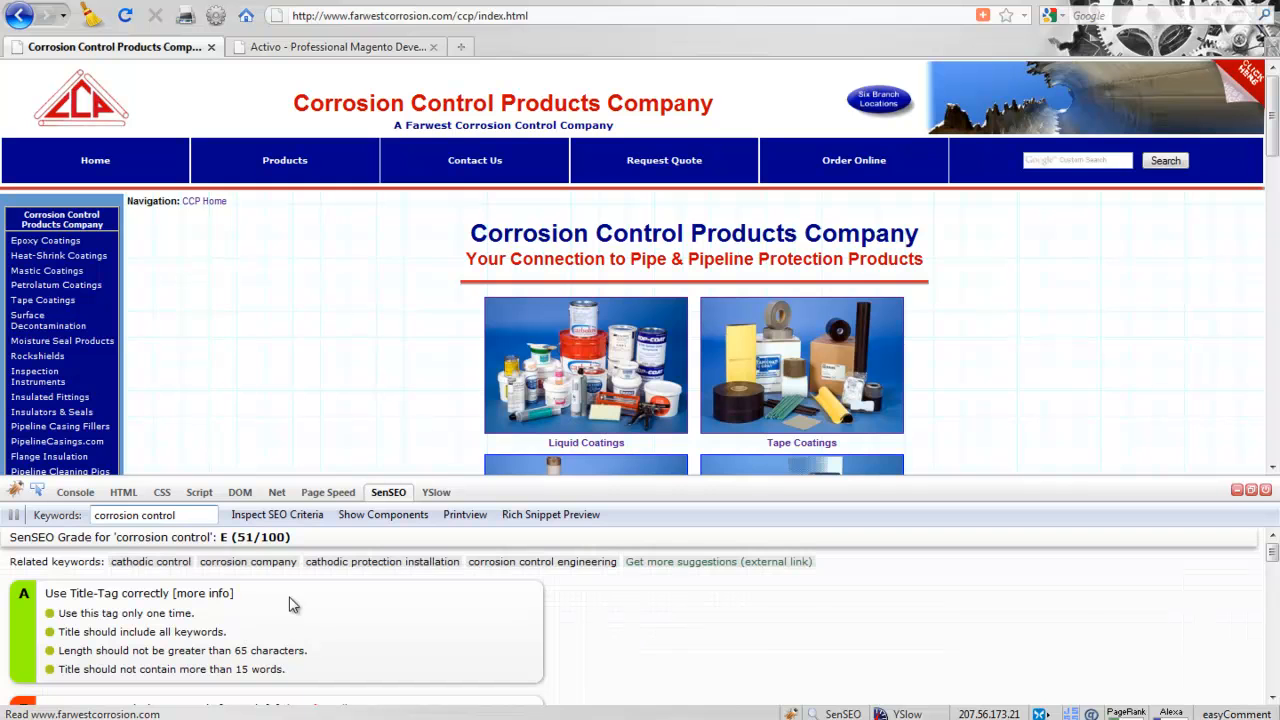
mouse_move(314, 593)
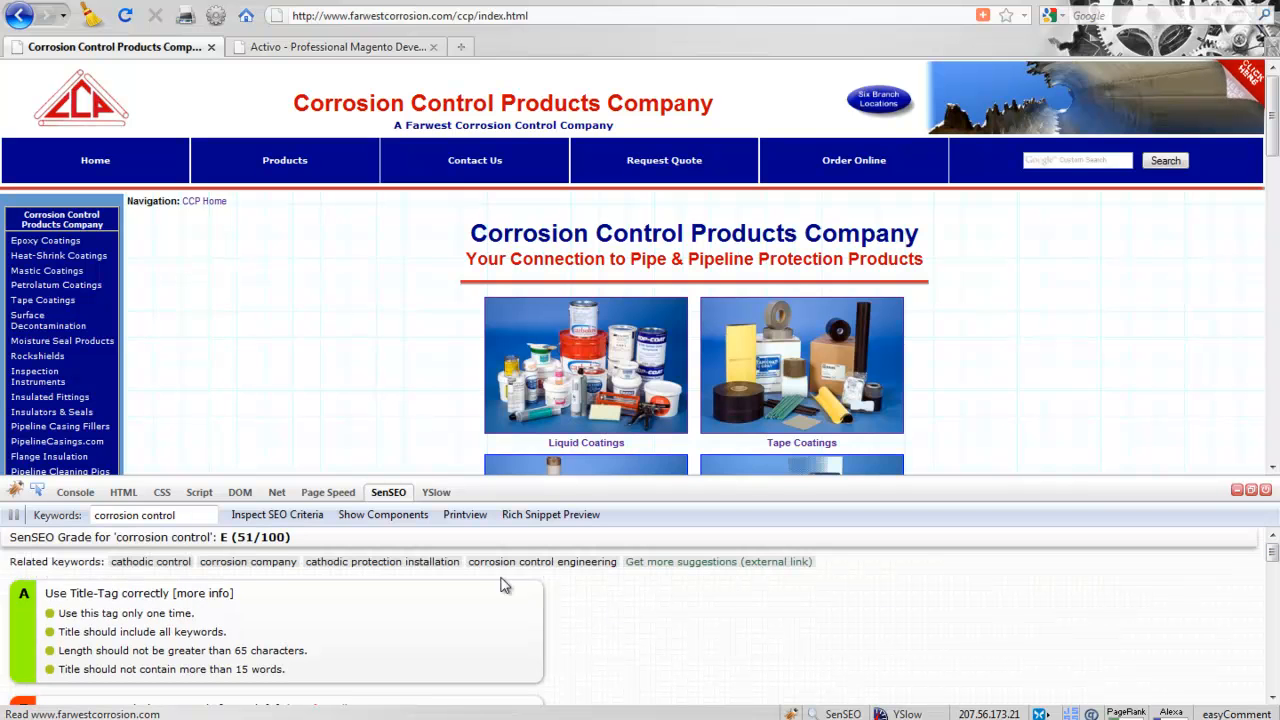
left_click(464, 514)
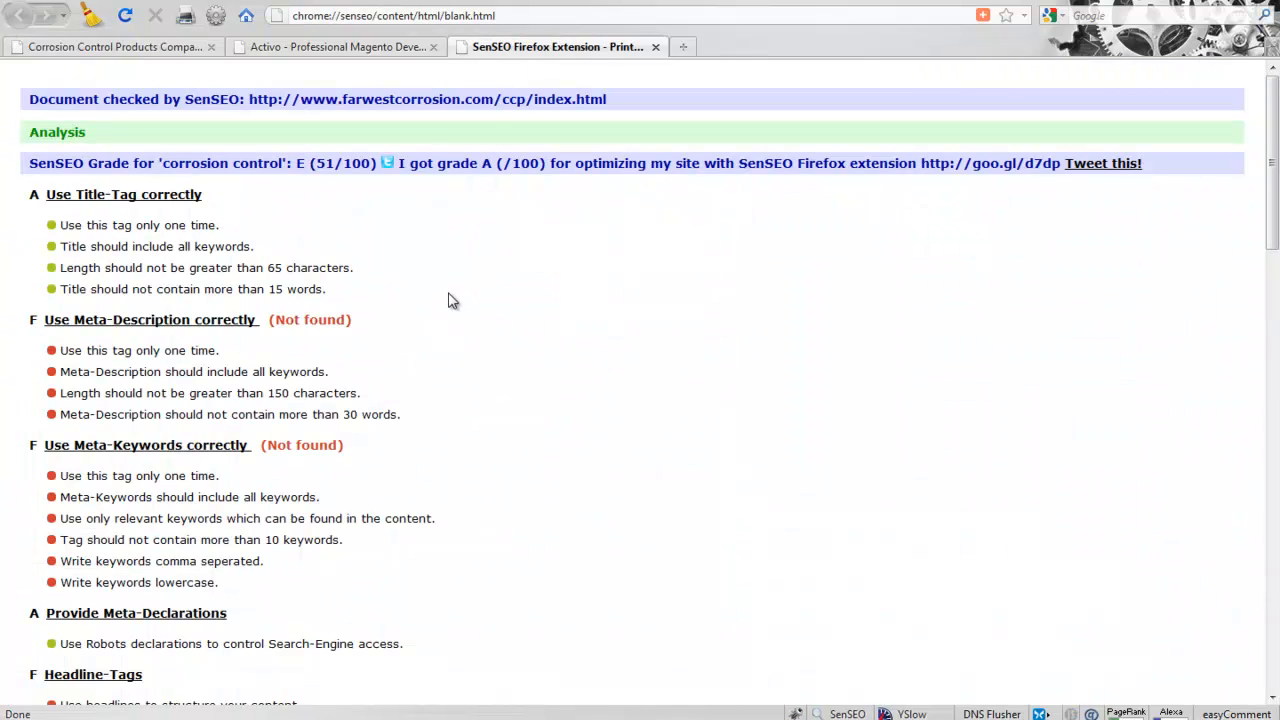
mouse_move(92, 178)
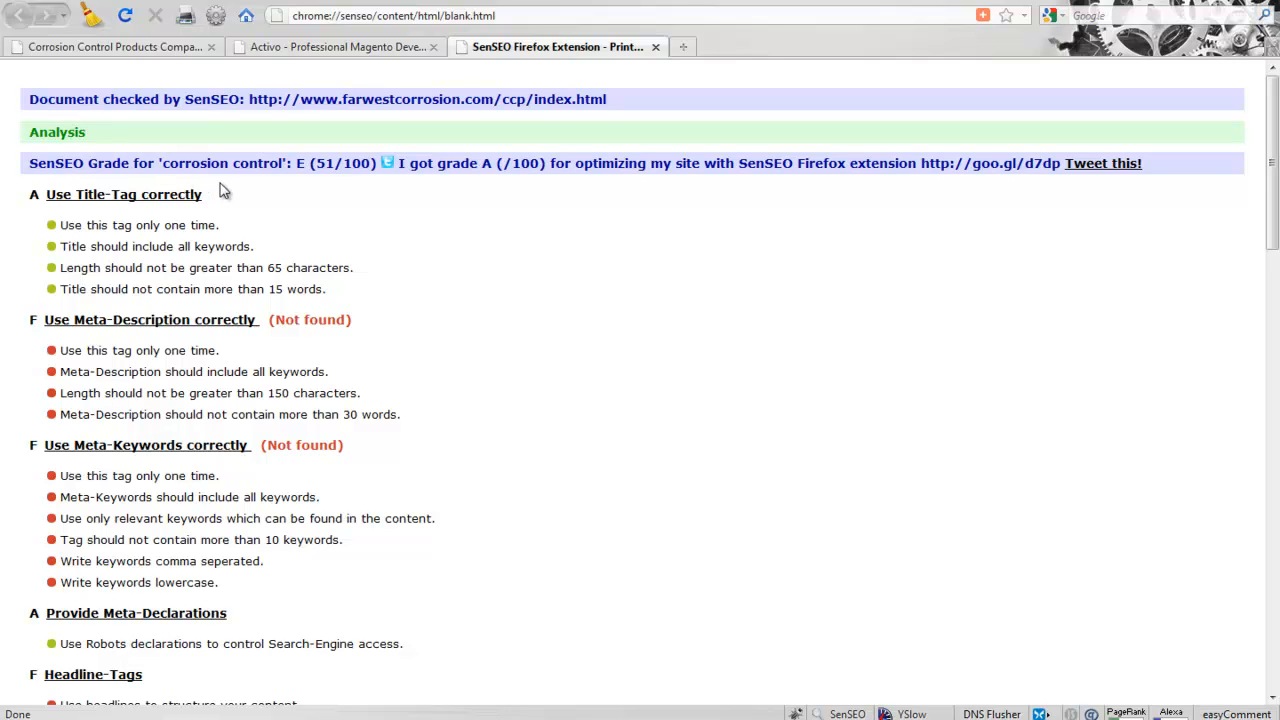
mouse_move(325, 173)
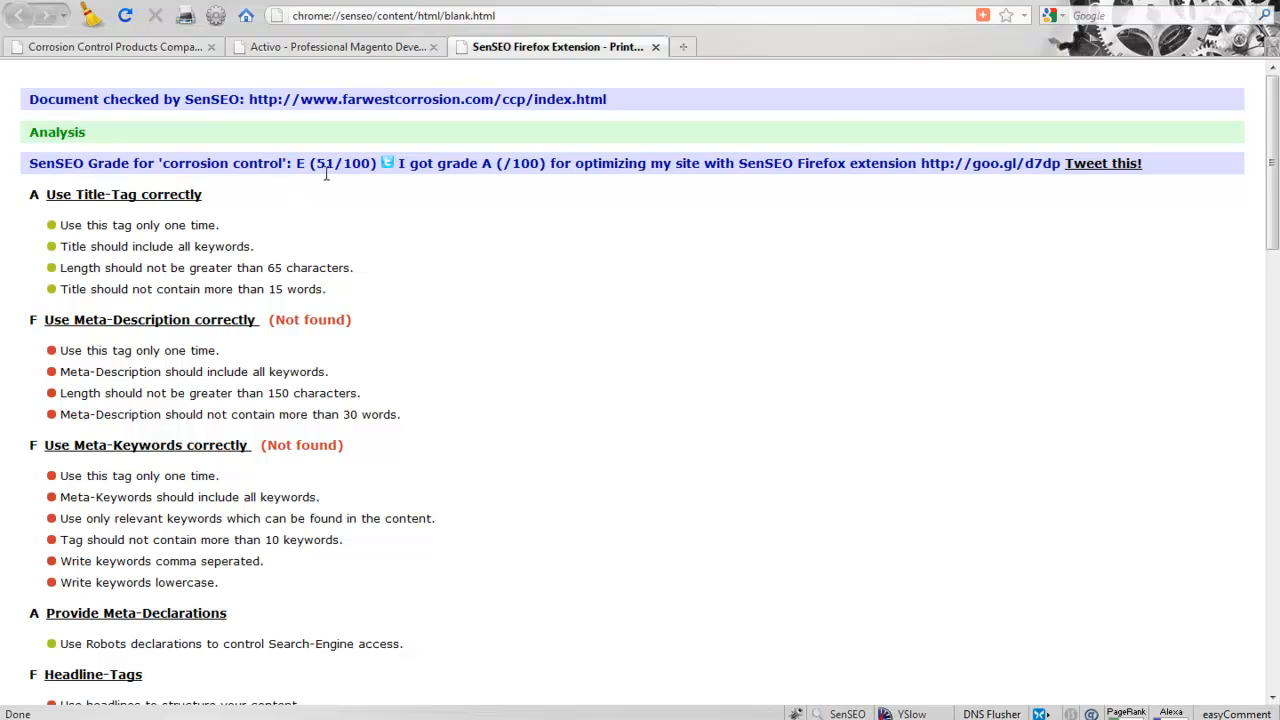
mouse_move(107, 194)
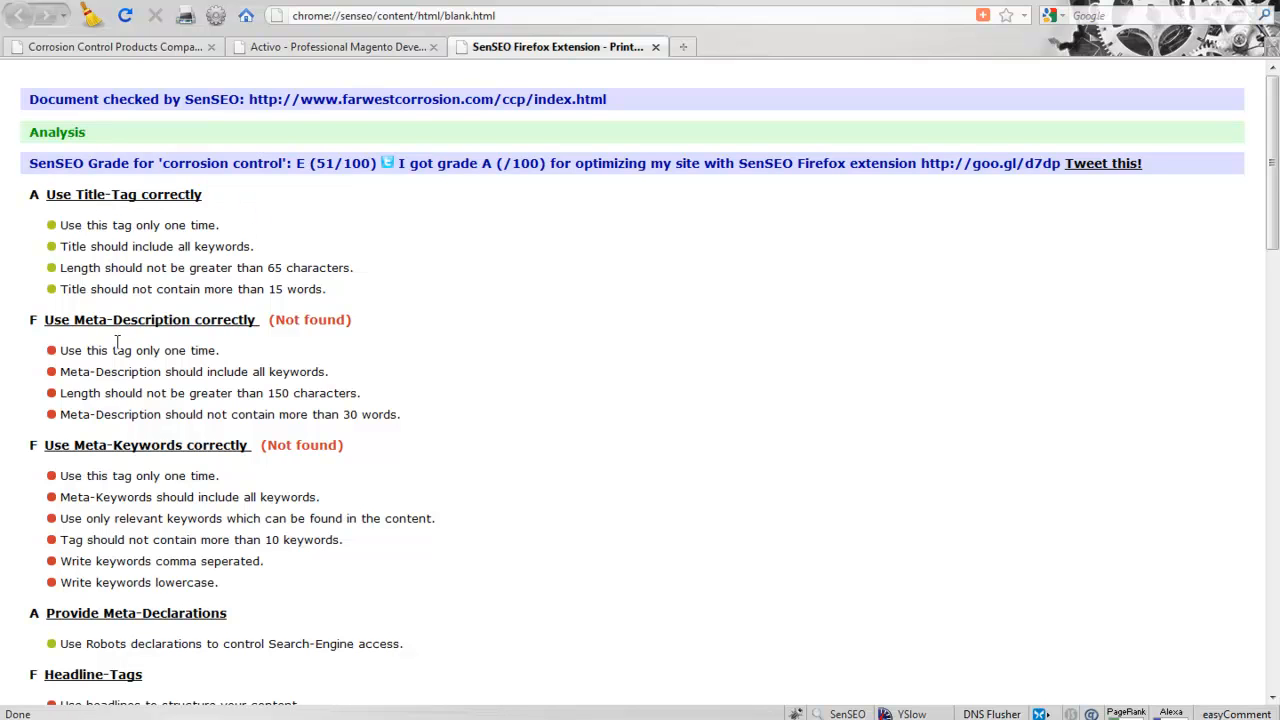
mouse_move(153, 376)
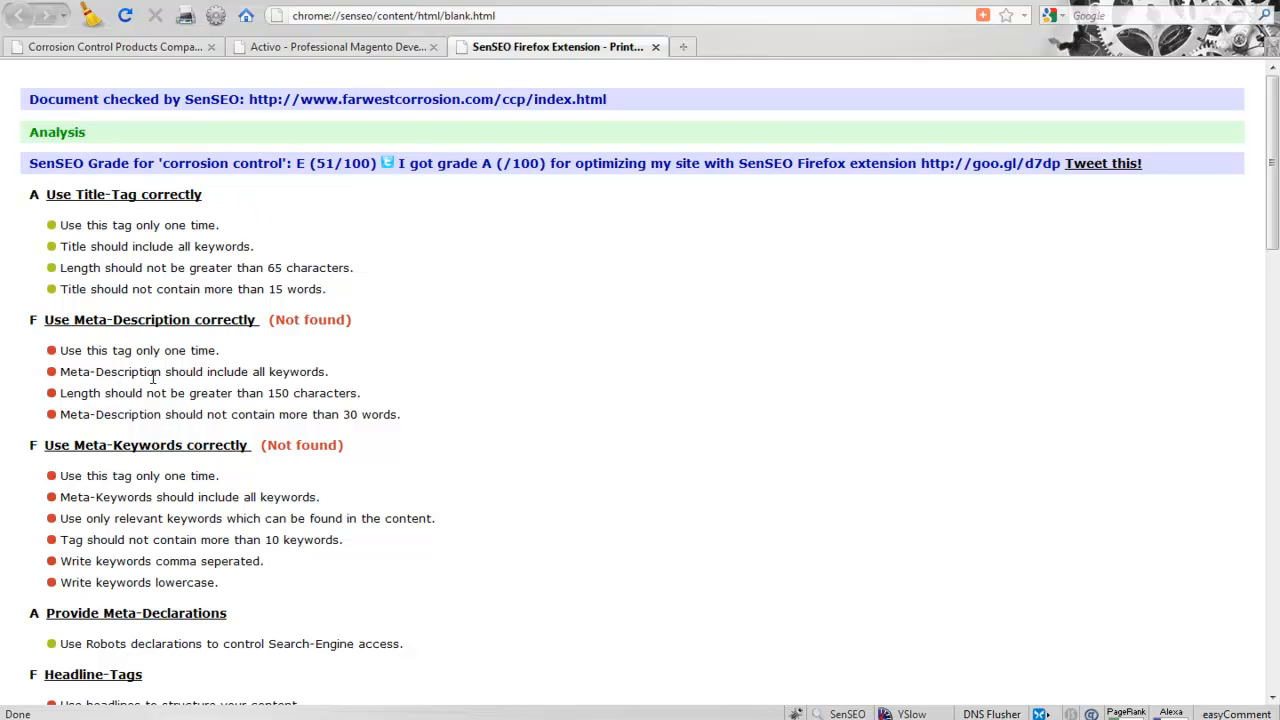
scroll("down", 3)
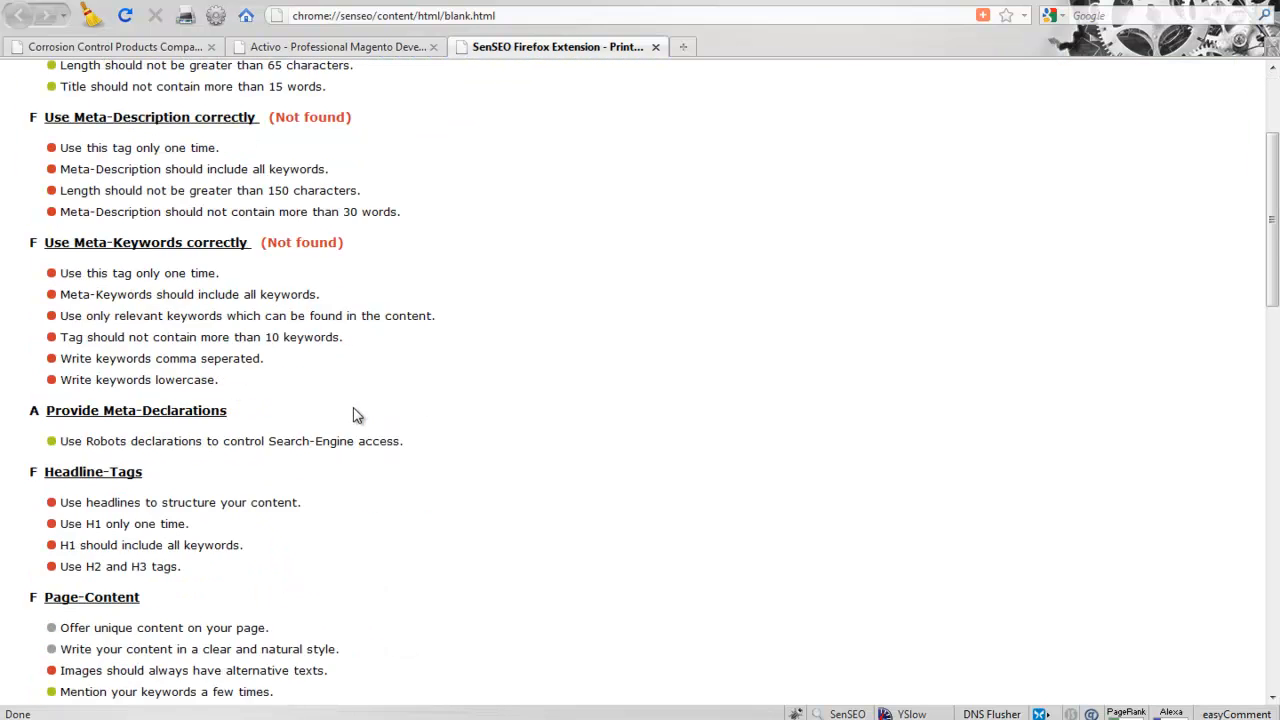
scroll("down", 3)
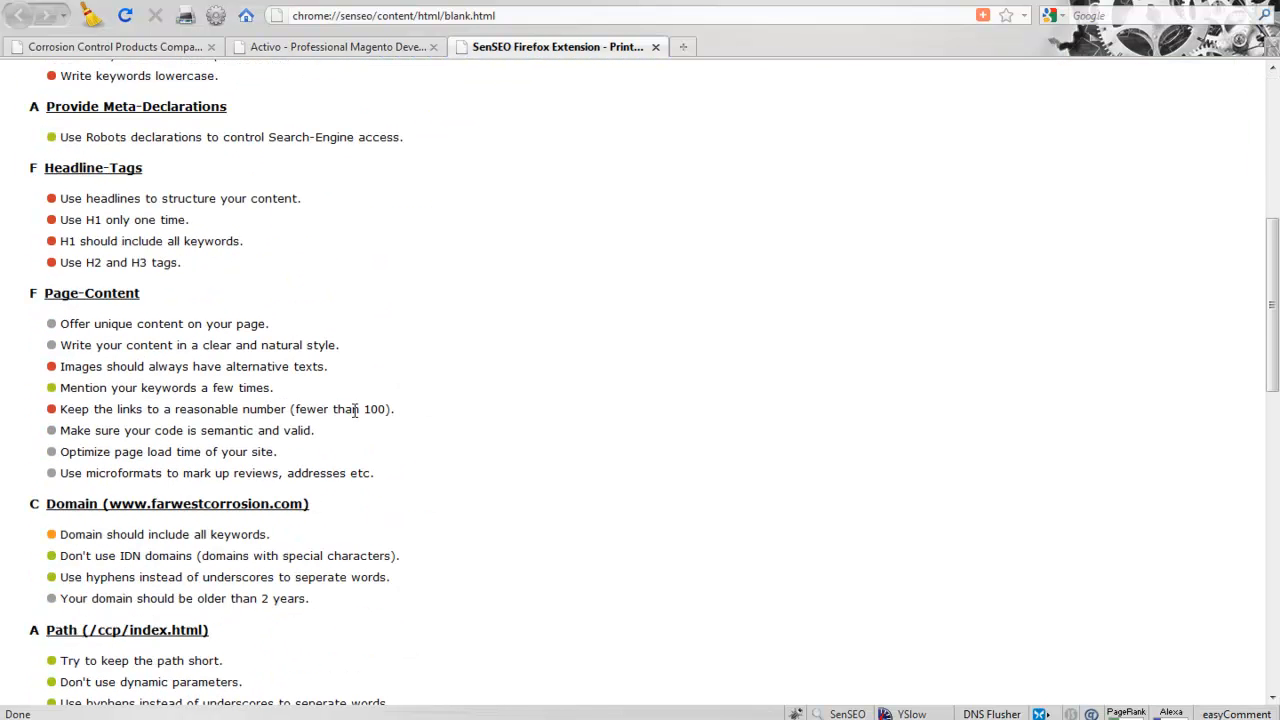
scroll("up", 3)
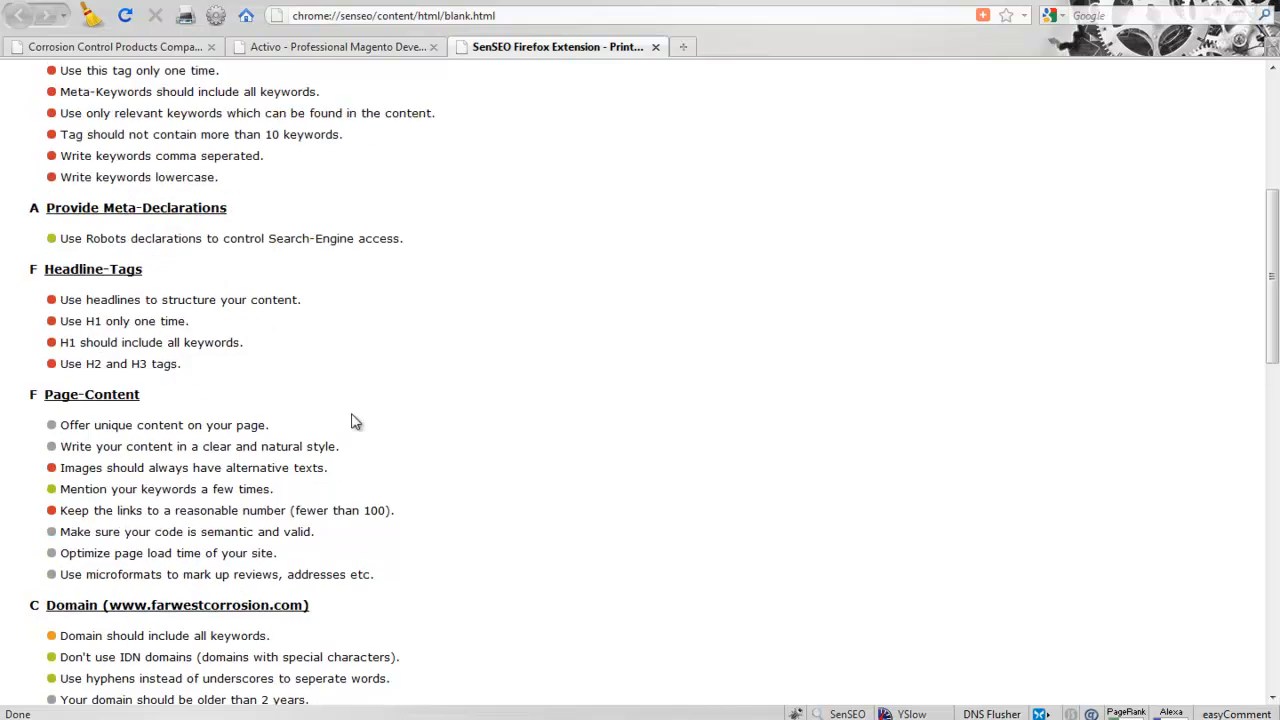
scroll("up", 3)
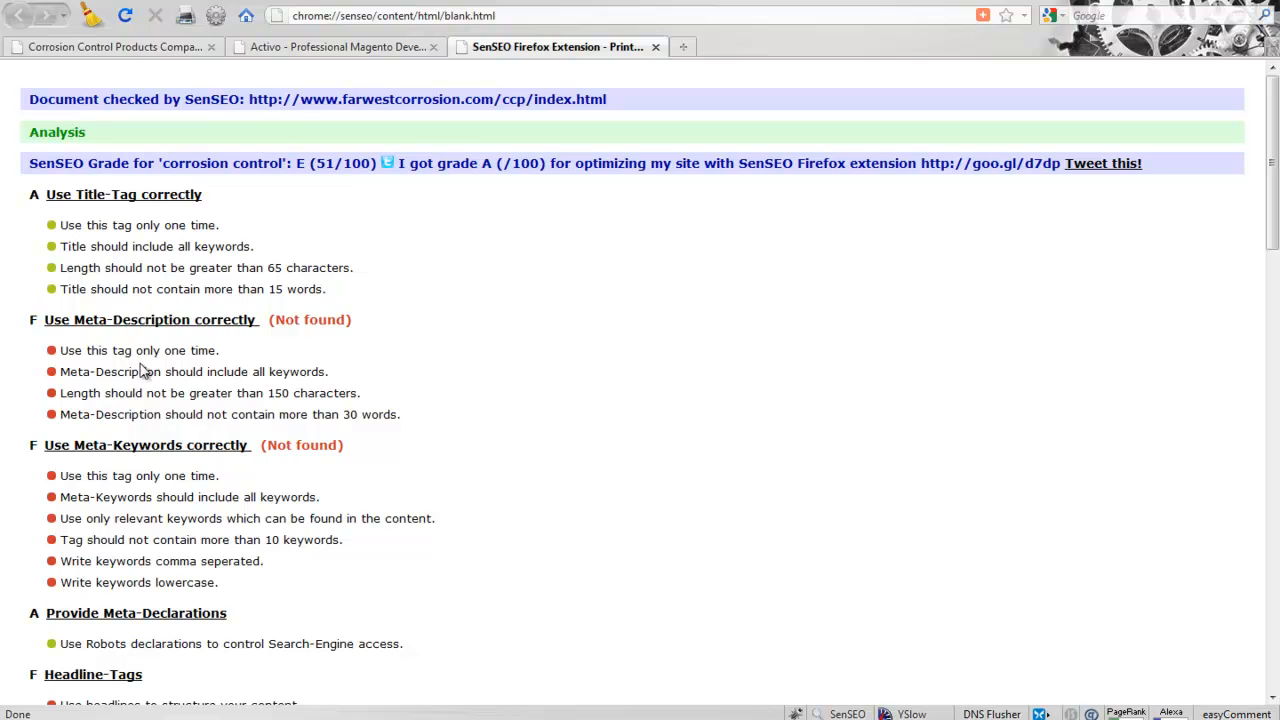
mouse_move(260, 390)
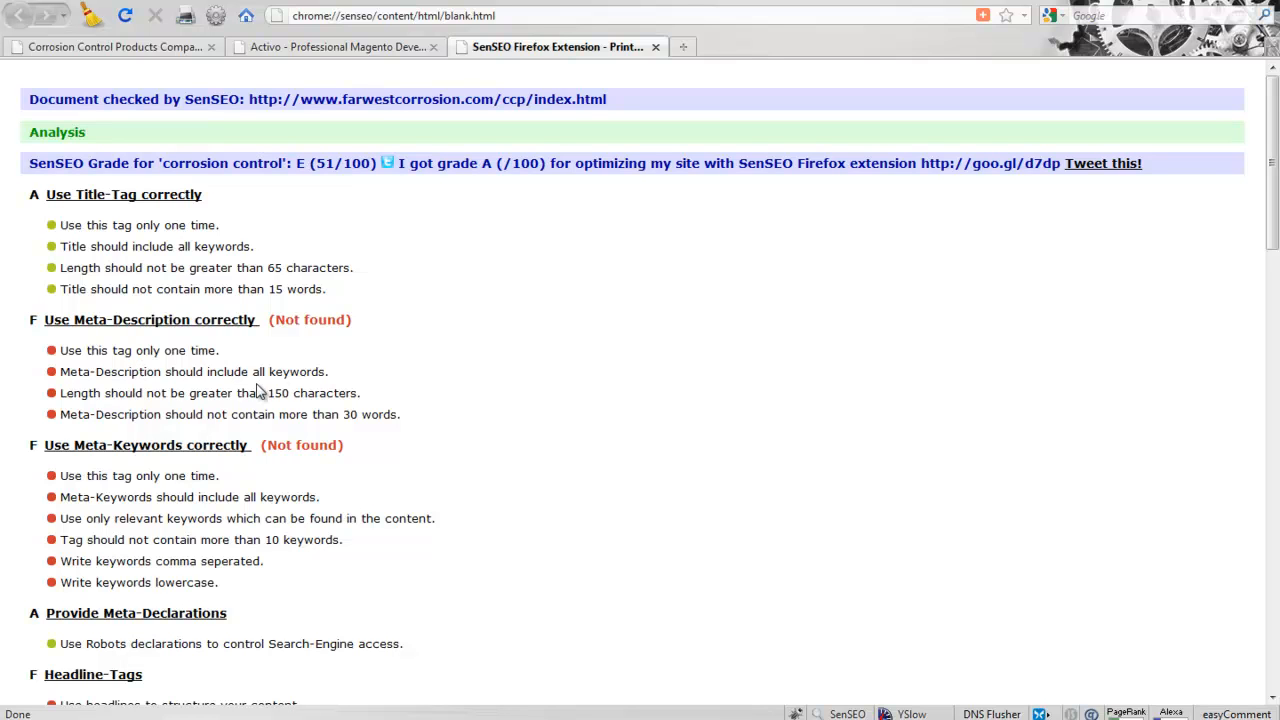
mouse_move(307, 392)
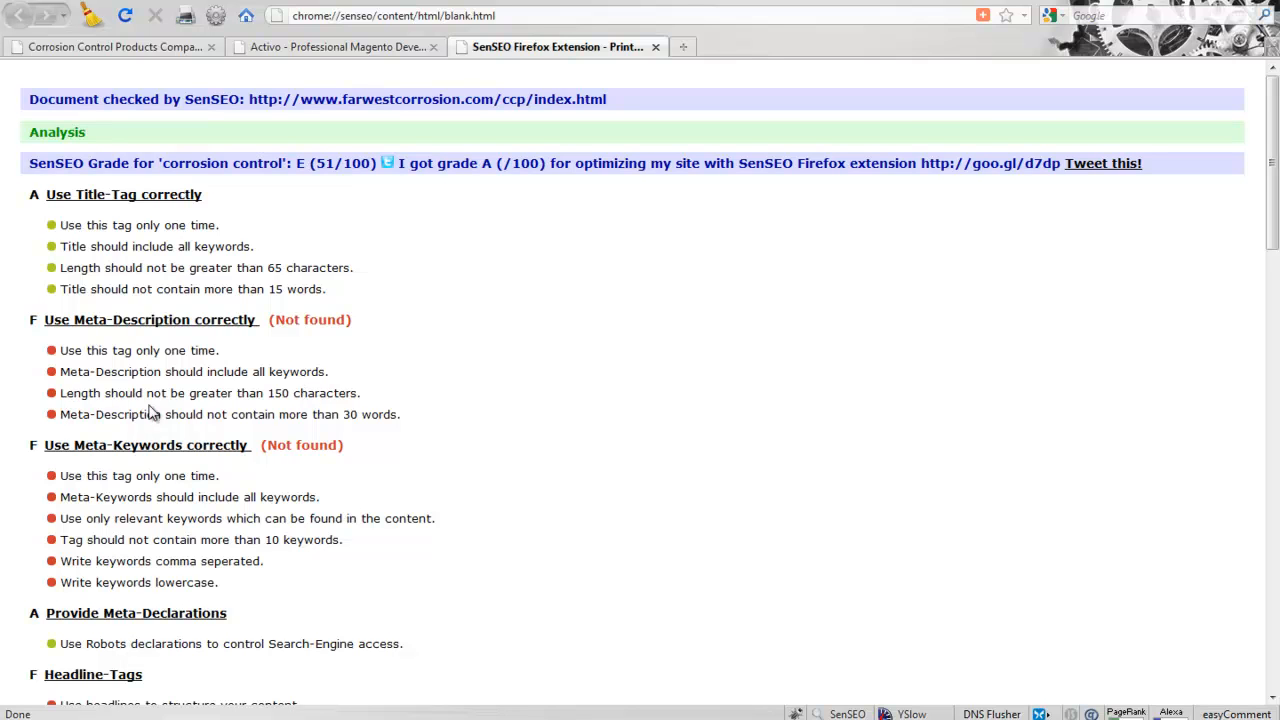
mouse_move(290, 410)
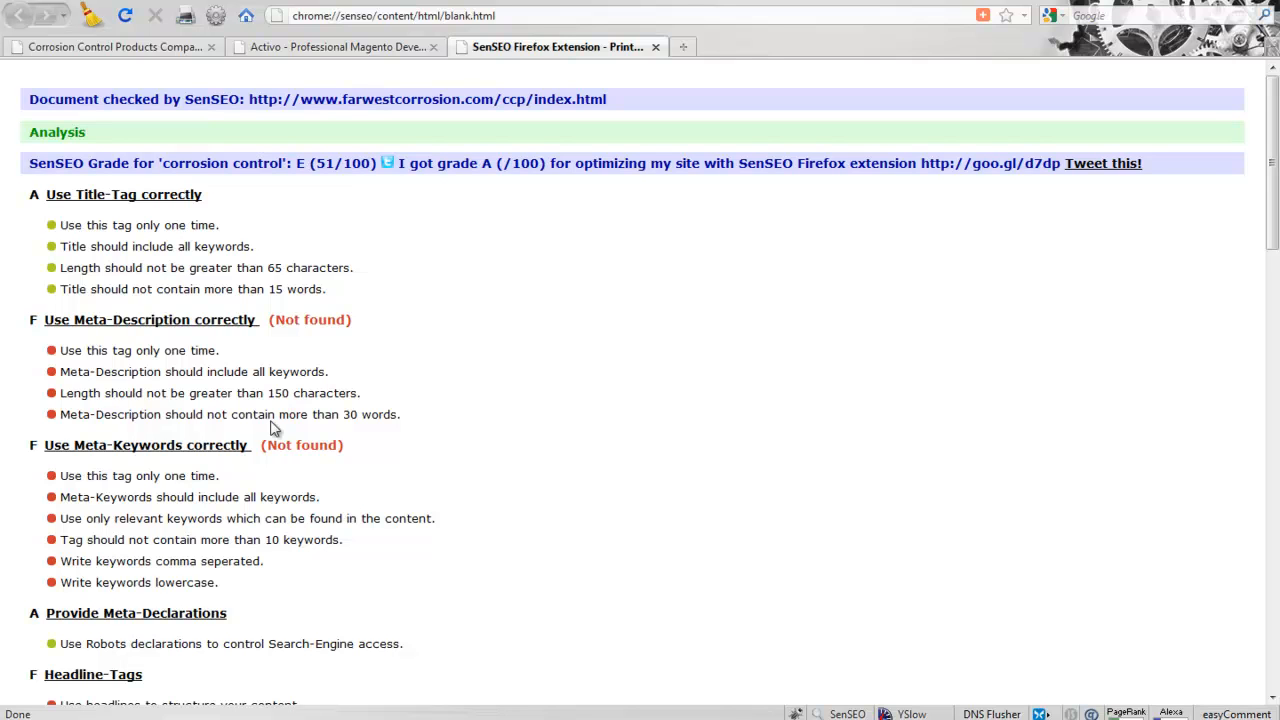
mouse_move(127, 431)
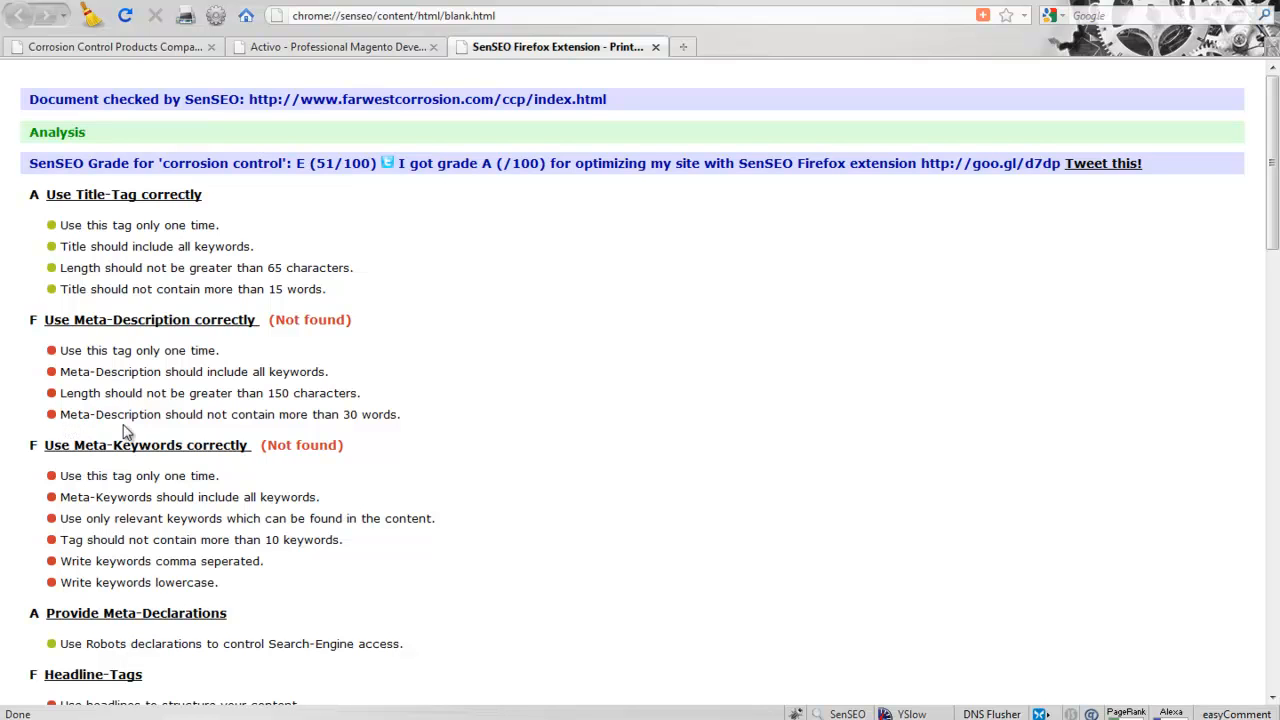
mouse_move(352, 432)
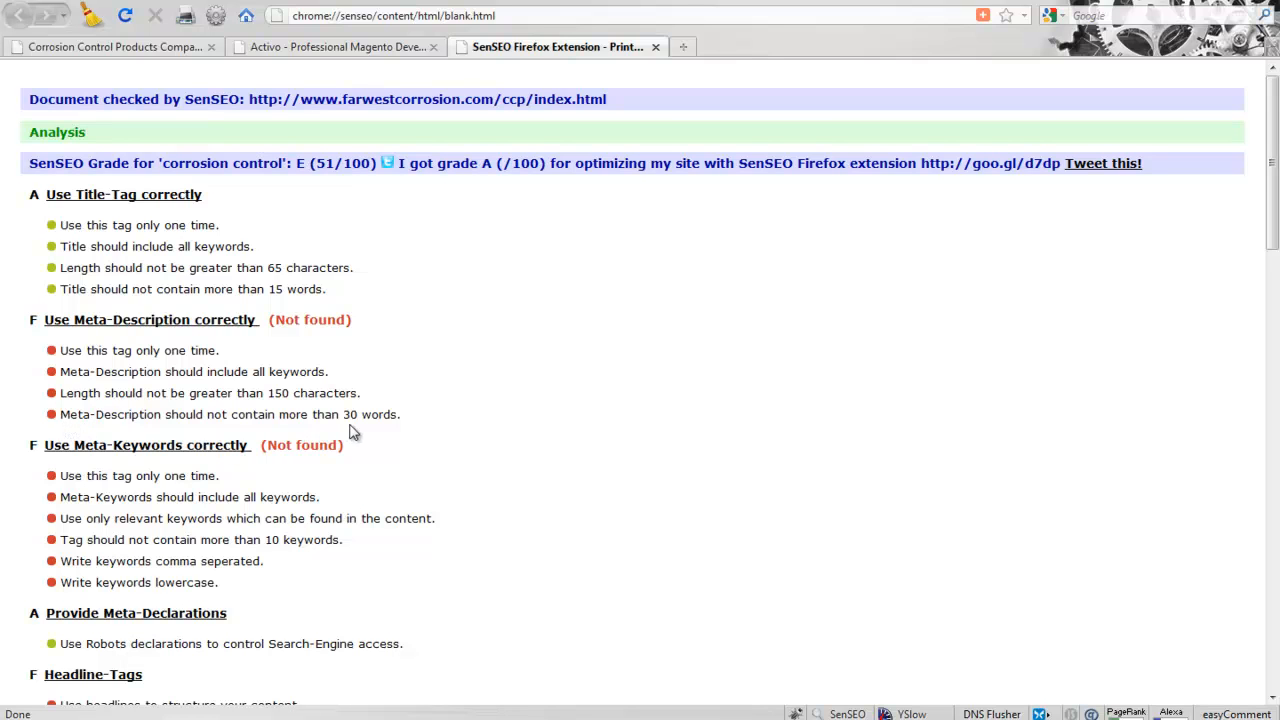
mouse_move(360, 432)
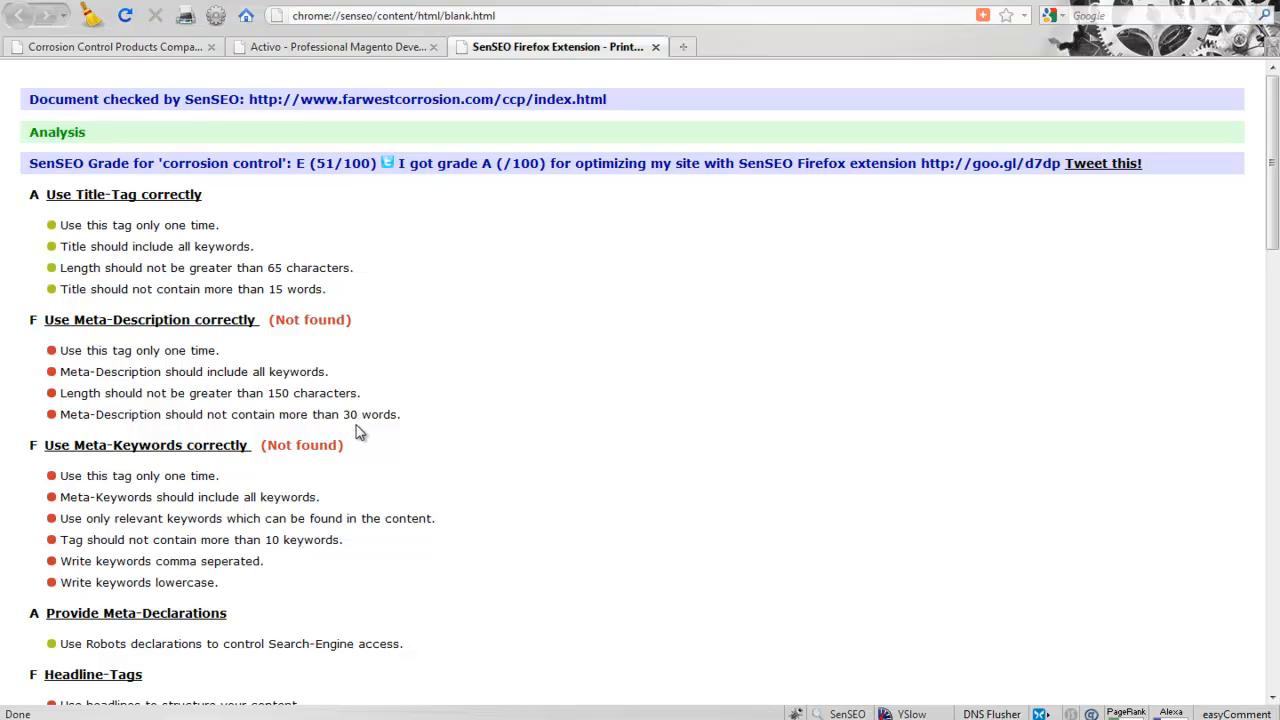
Scroll the SenSEO report past Domain and Path down to the Components table.
scroll("down", 3)
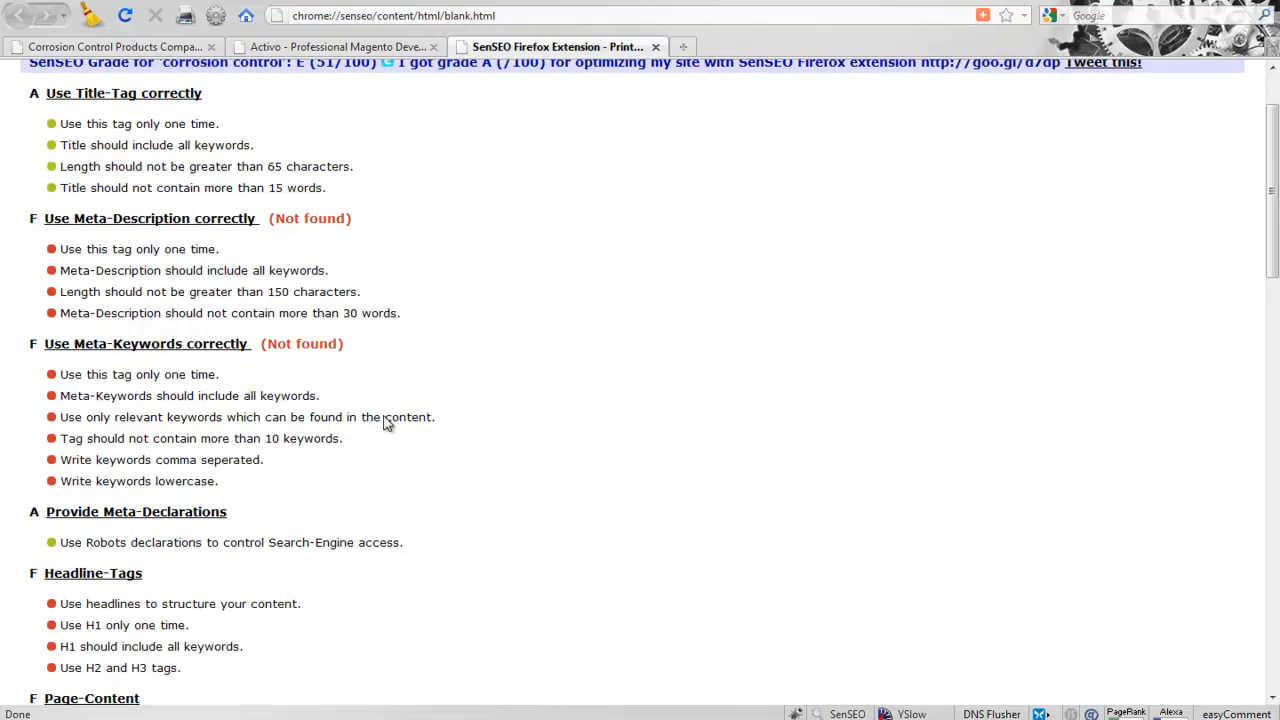
scroll("down", 3)
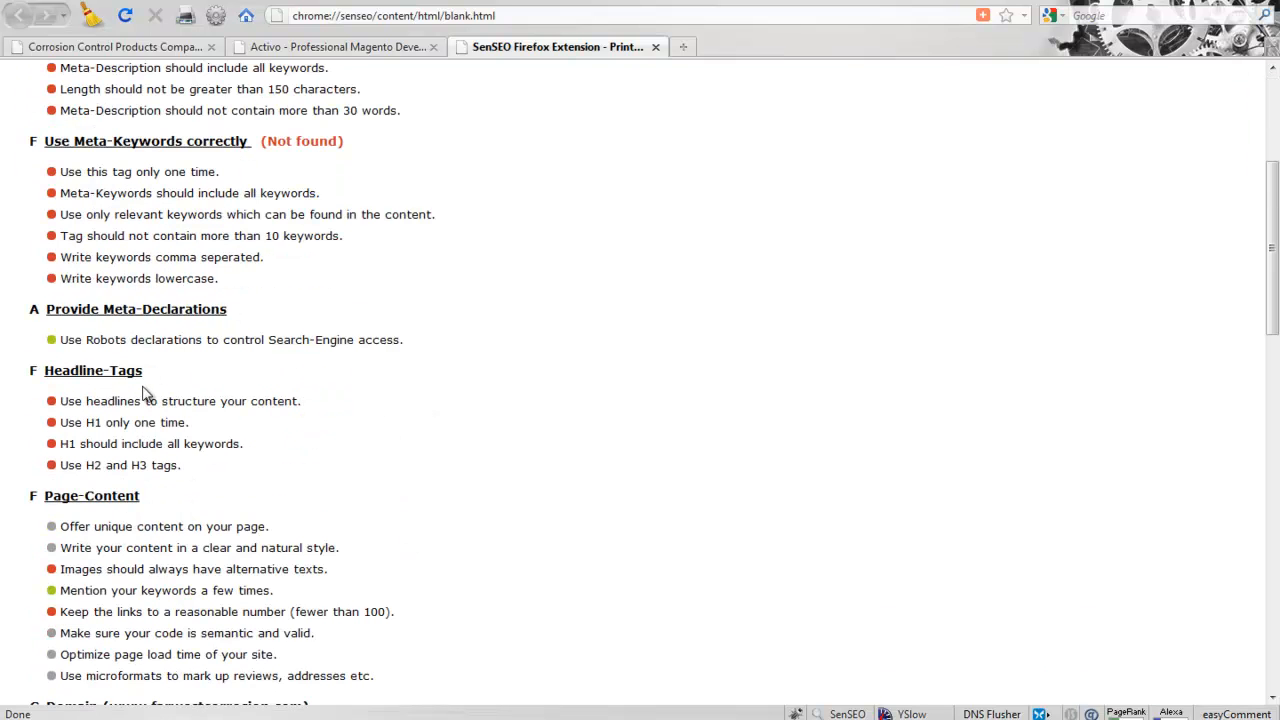
scroll("down", 3)
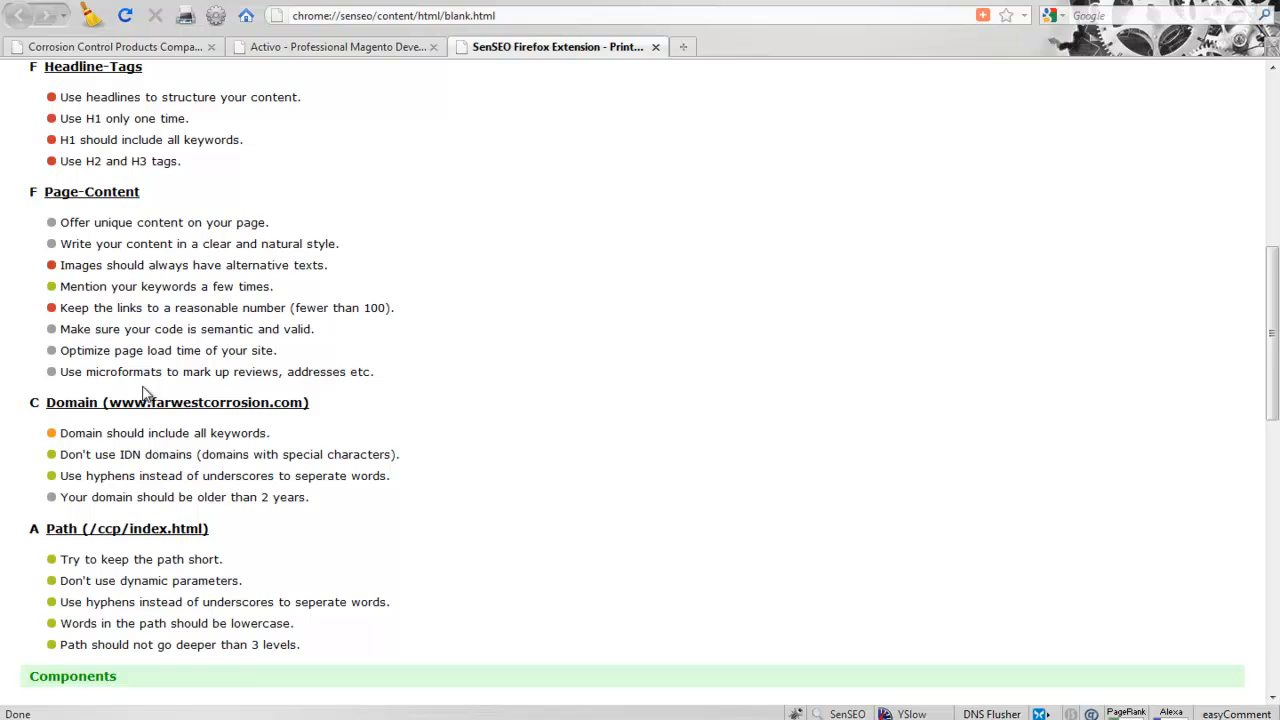
scroll("down", 3)
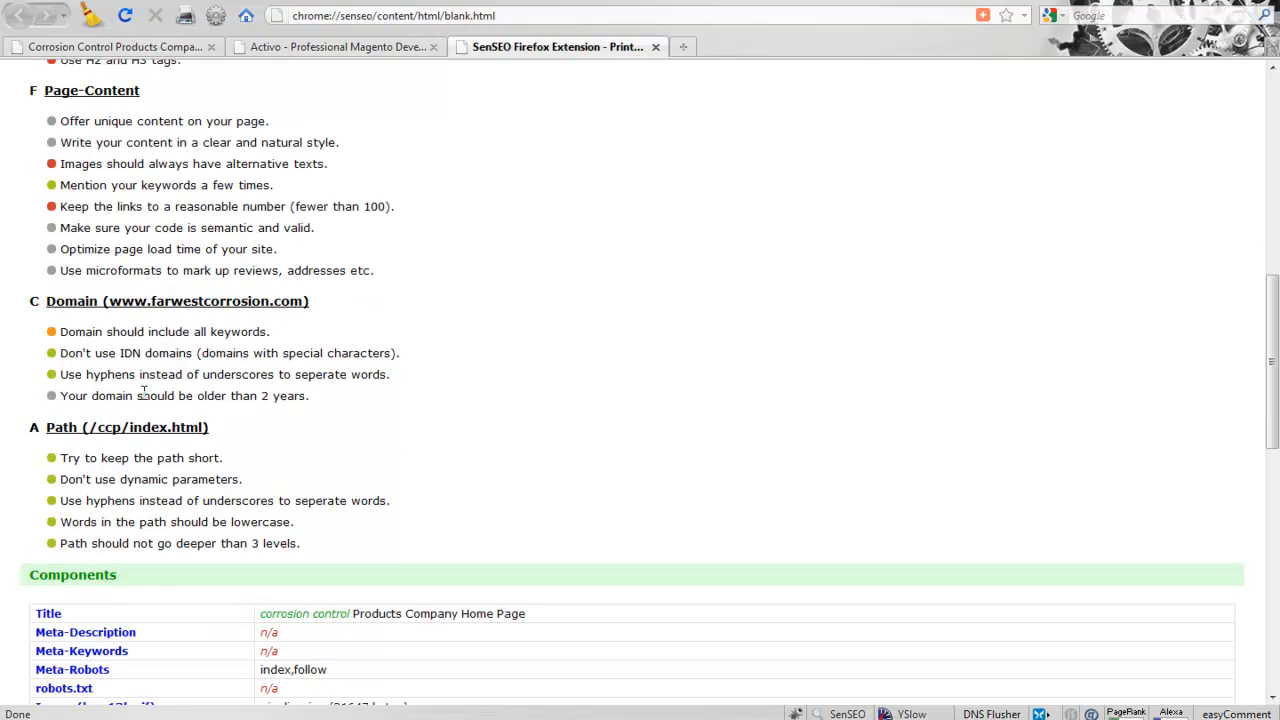
scroll("up", 3)
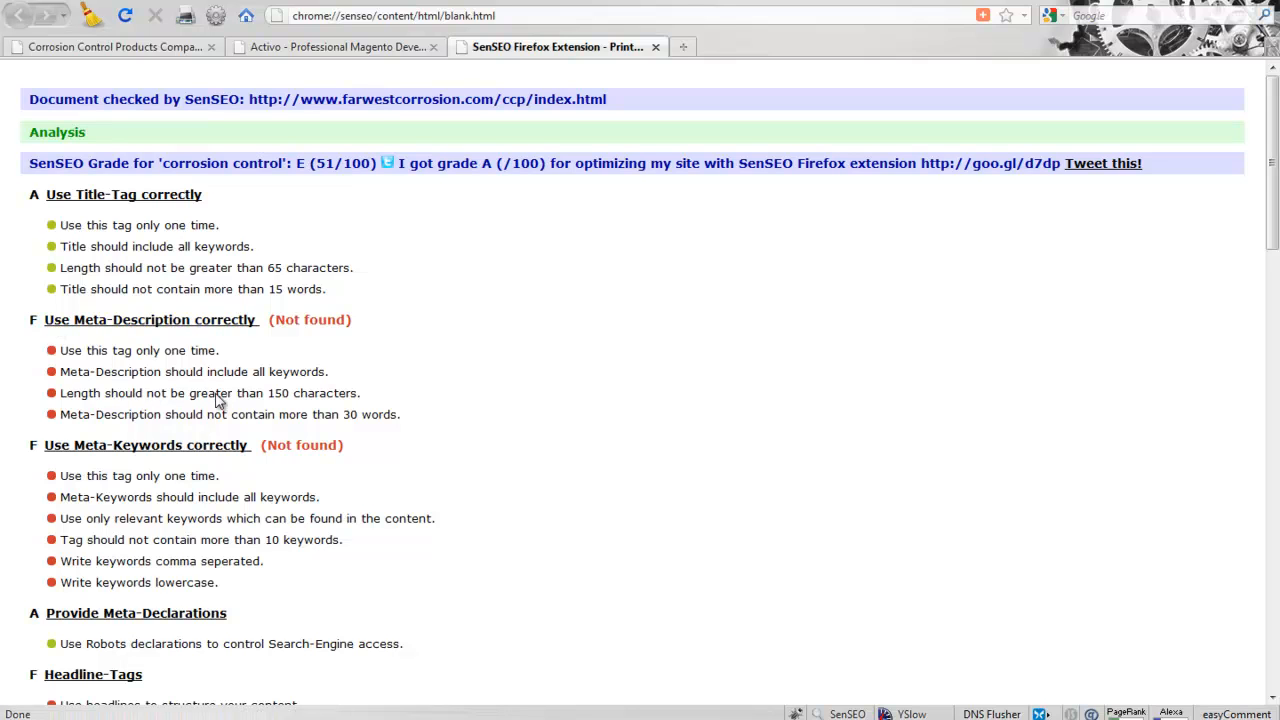
mouse_move(210, 390)
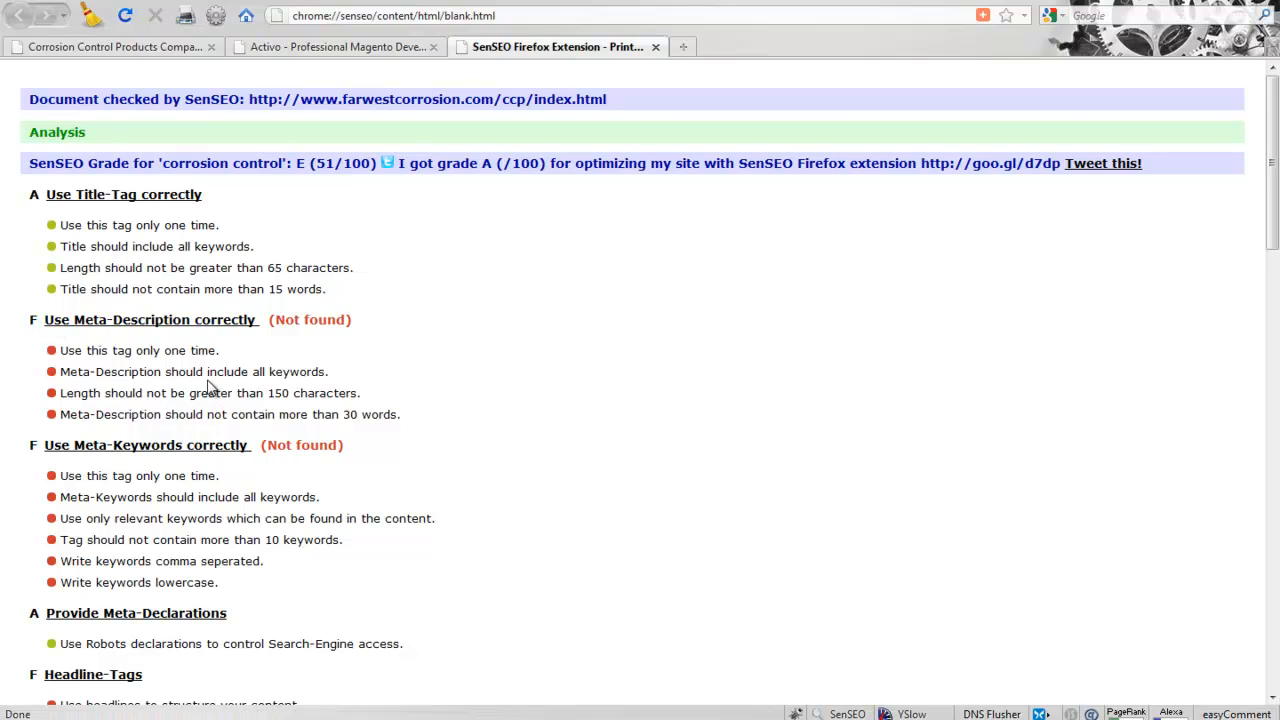
mouse_move(362, 486)
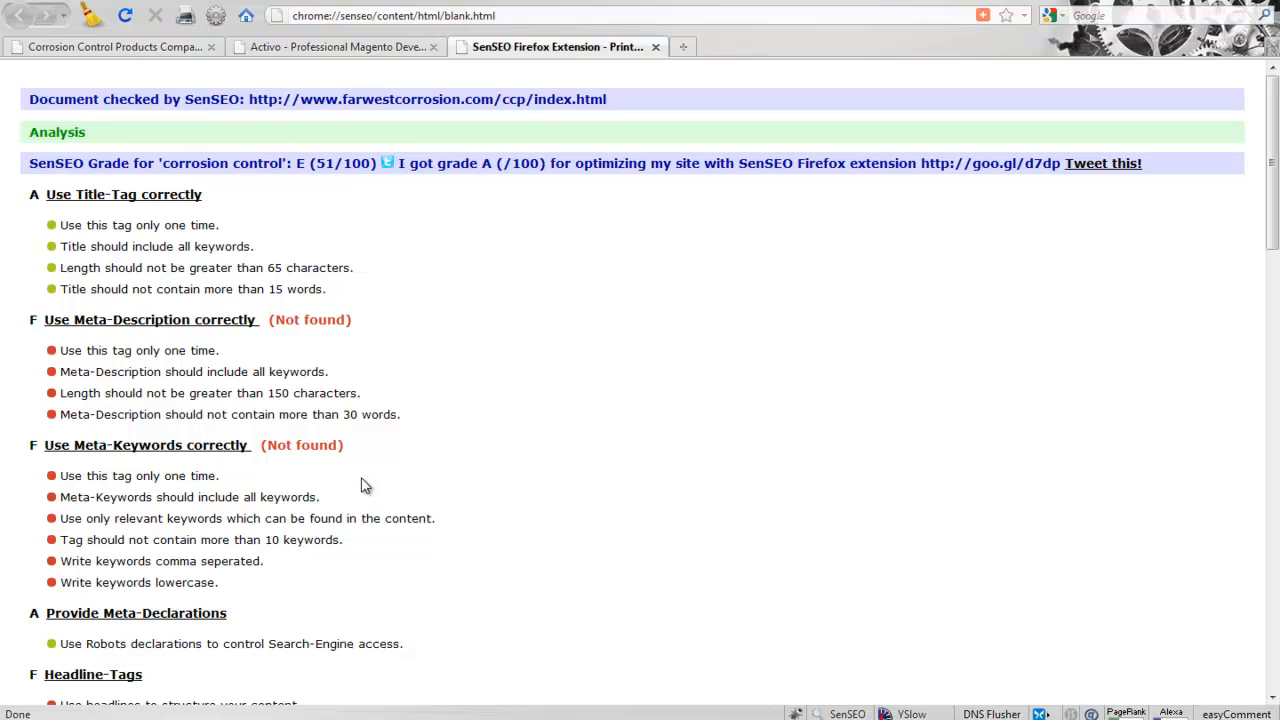
scroll("down", 3)
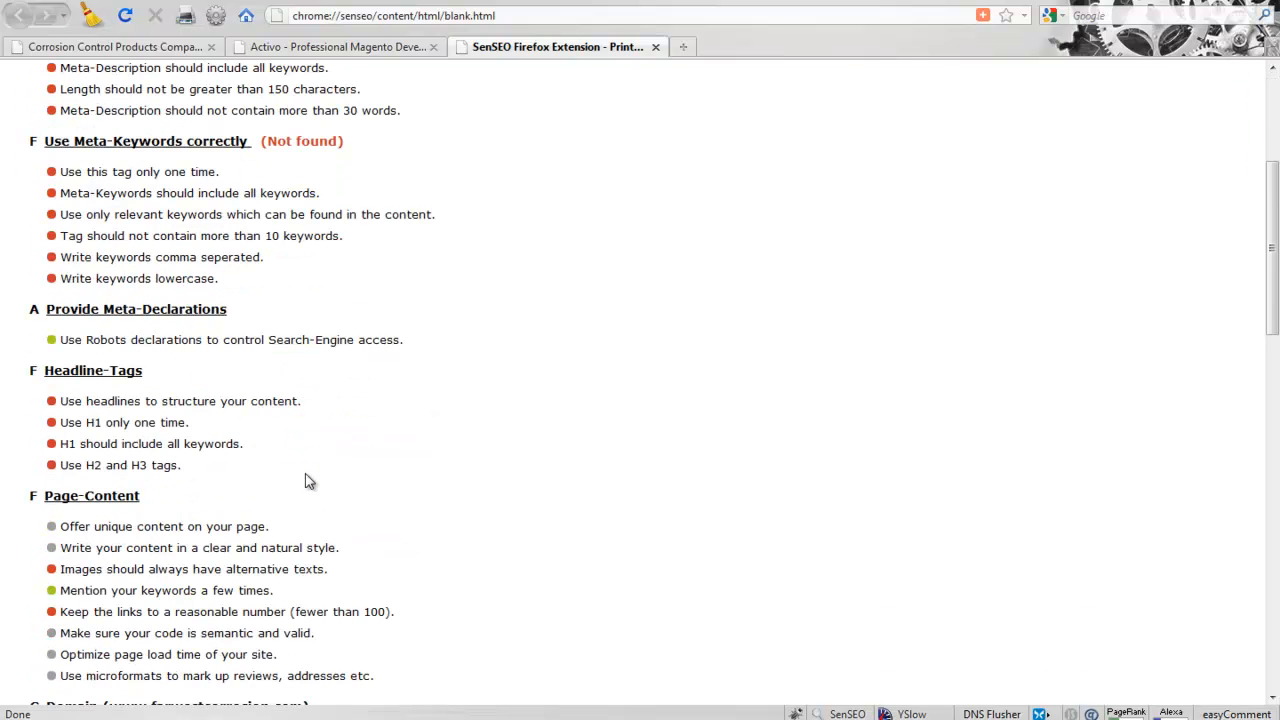
scroll("down", 3)
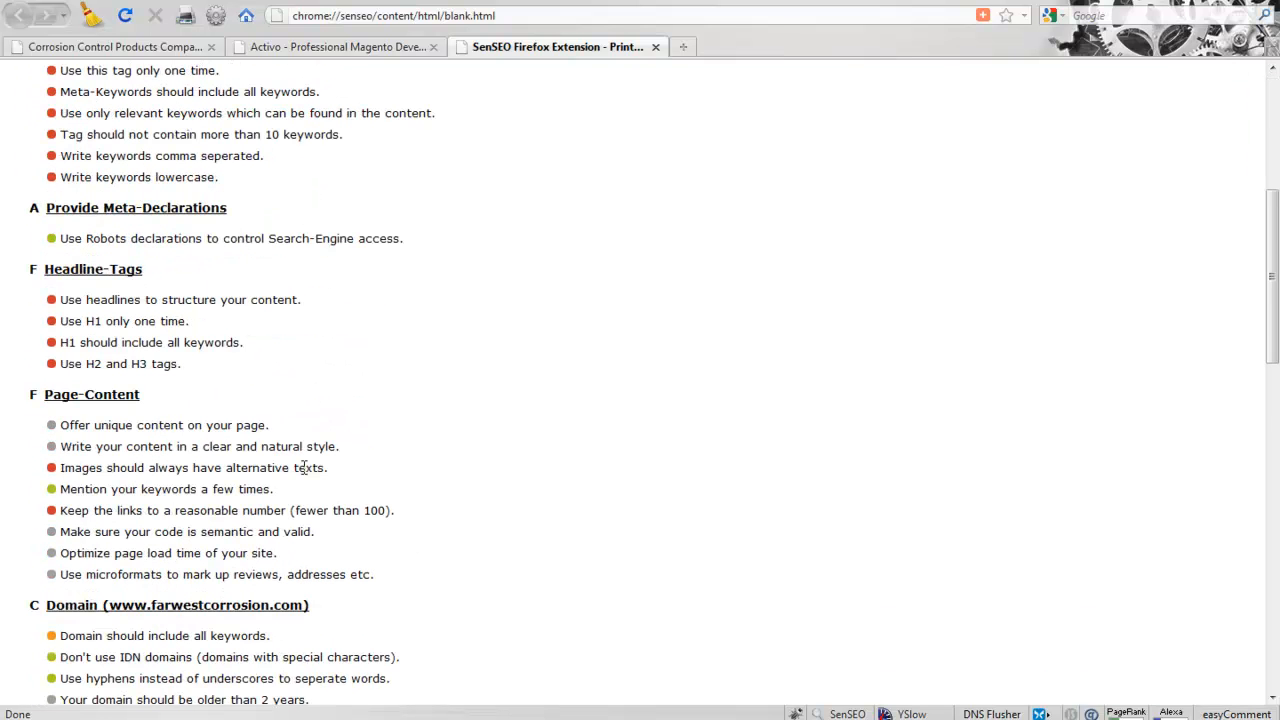
scroll("down", 3)
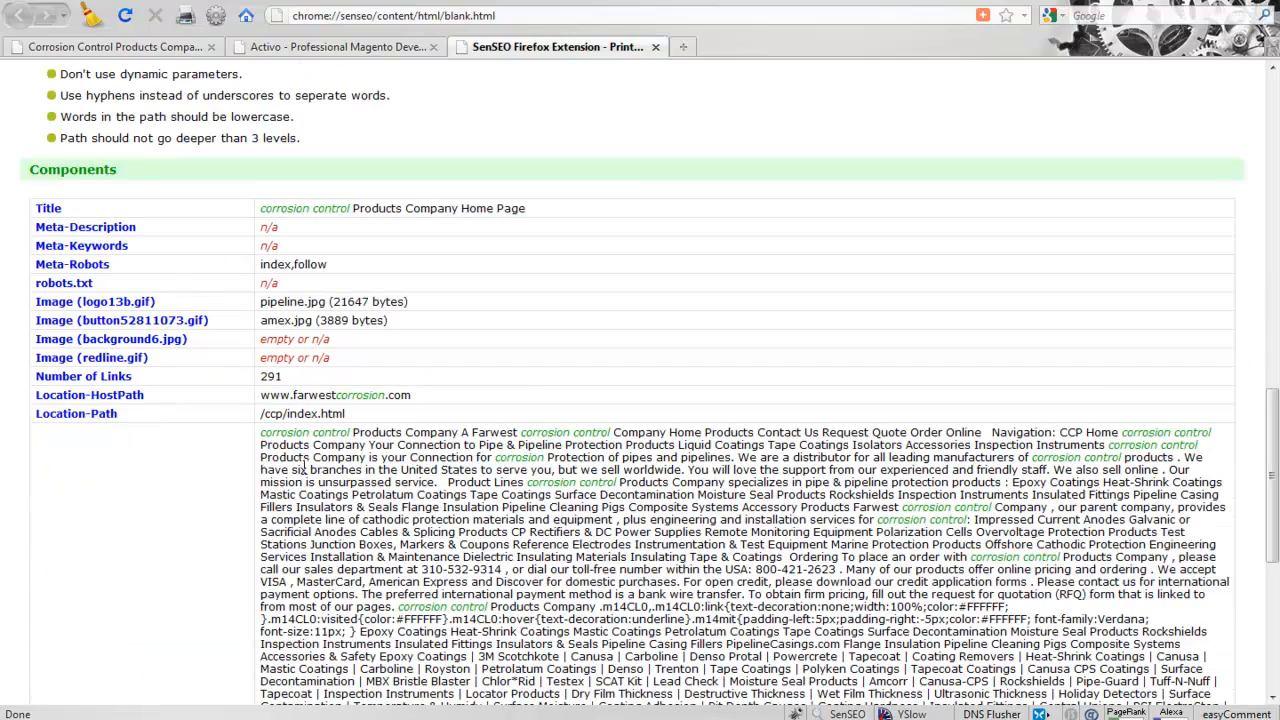